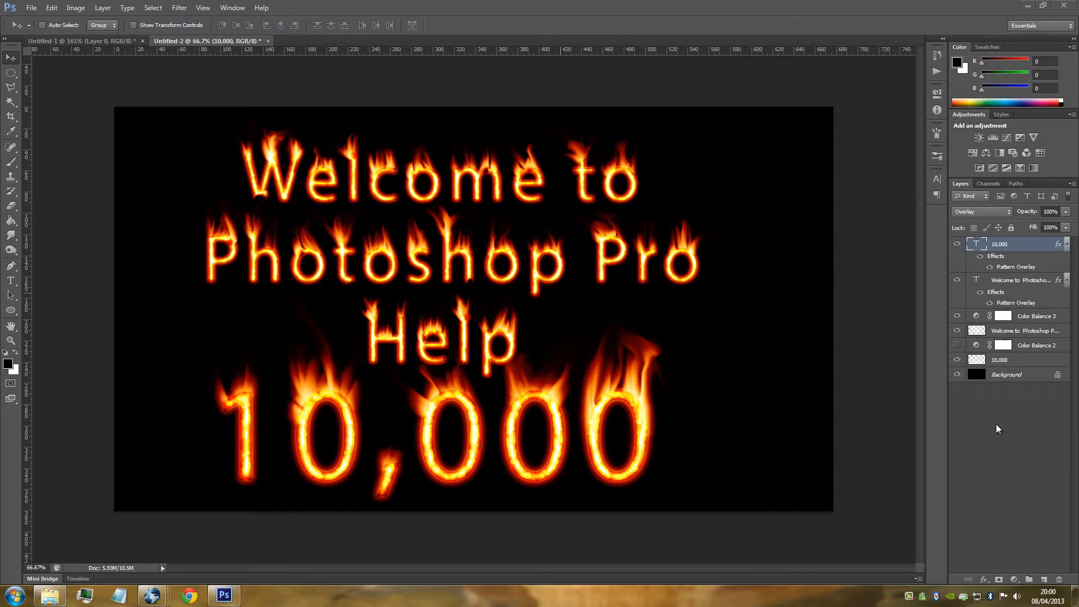
# Create a new blank white document at 1920 × 1080 pixels.
pyautogui.click(31, 7)
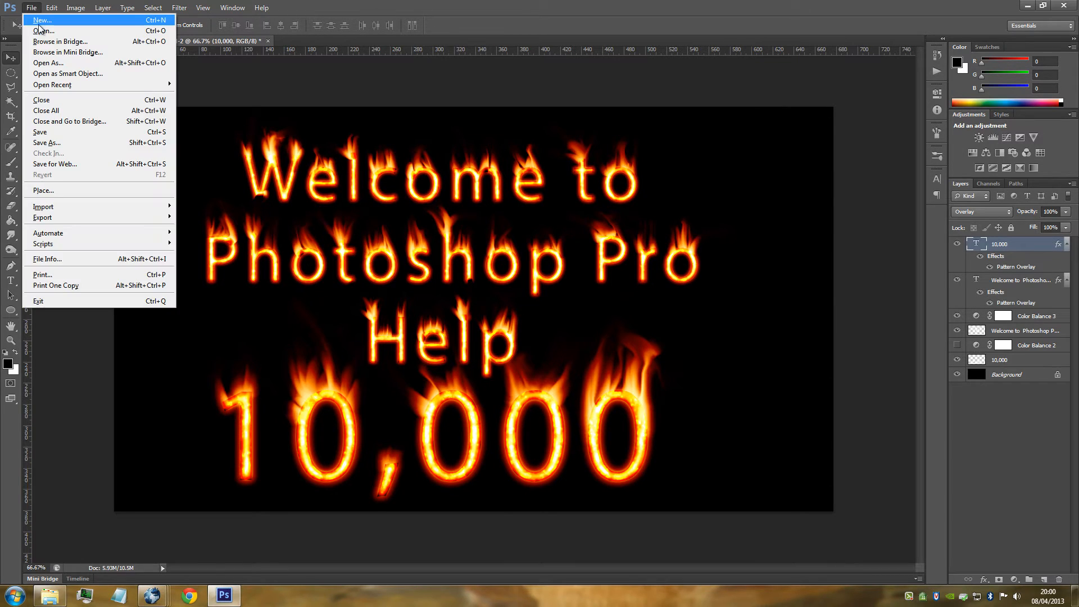
pyautogui.click(41, 20)
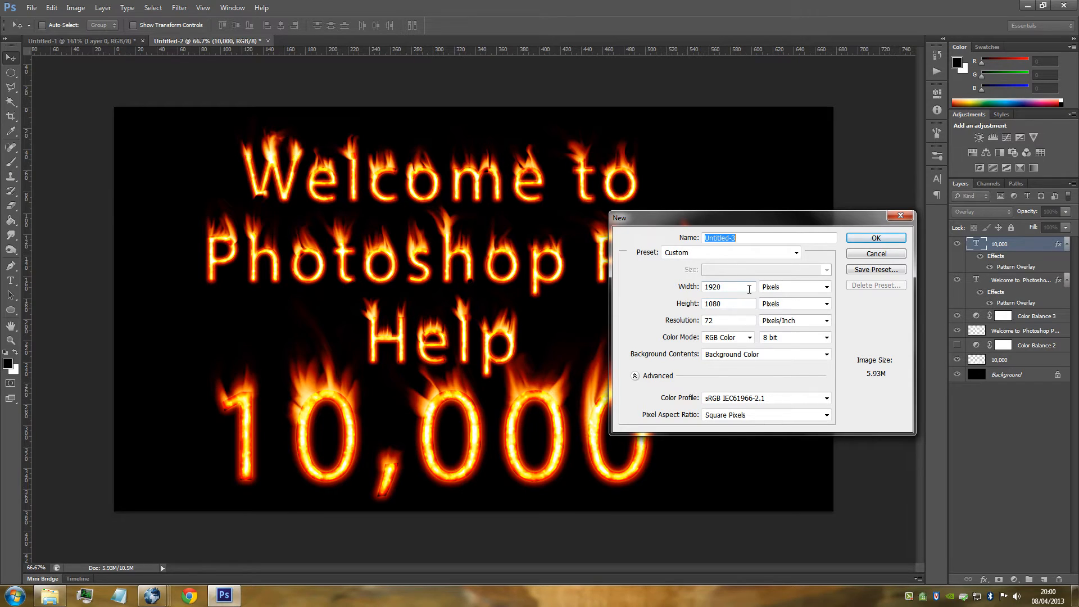
pyautogui.moveTo(763, 287)
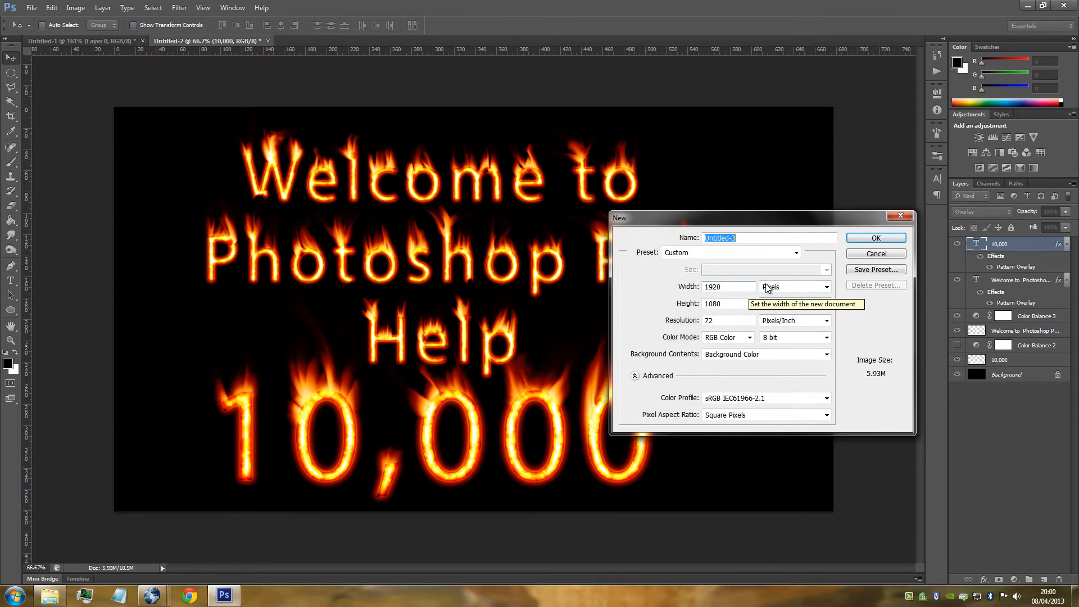
pyautogui.click(874, 237)
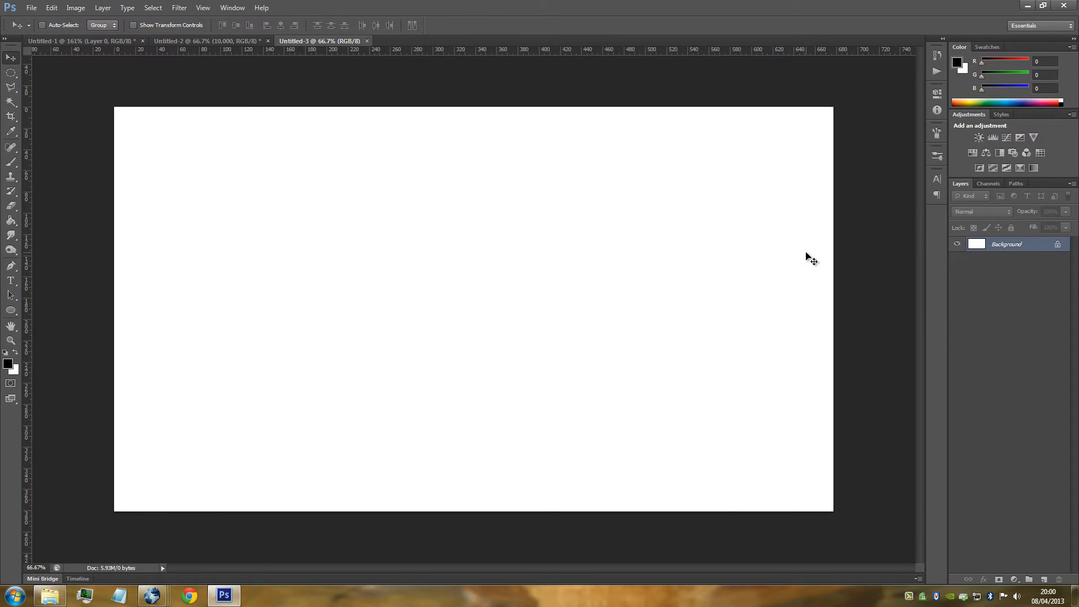
pyautogui.moveTo(166, 279)
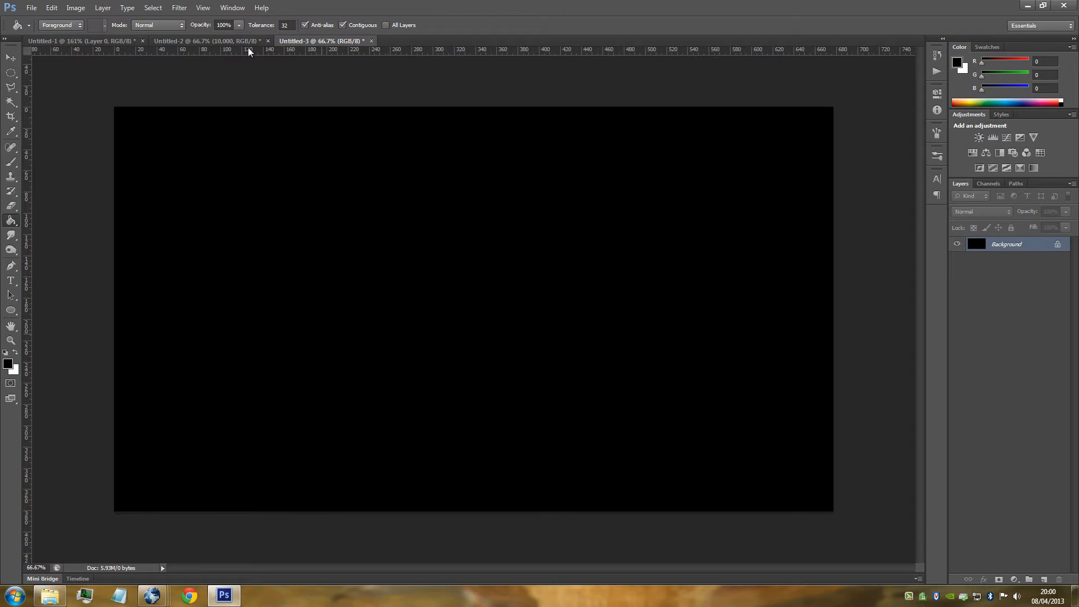
pyautogui.moveTo(205, 77)
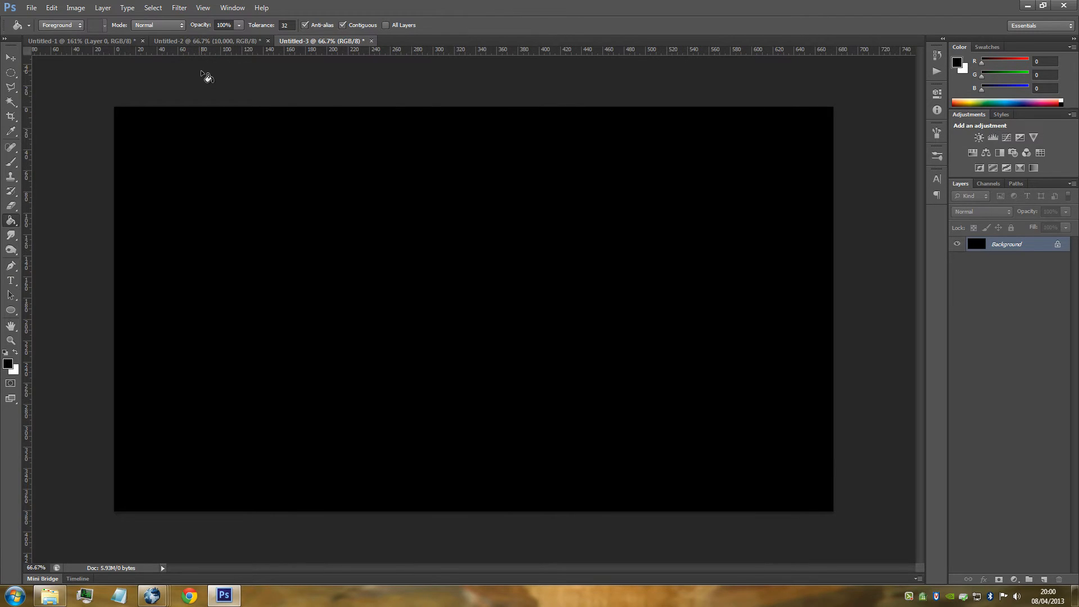
pyautogui.moveTo(74, 248)
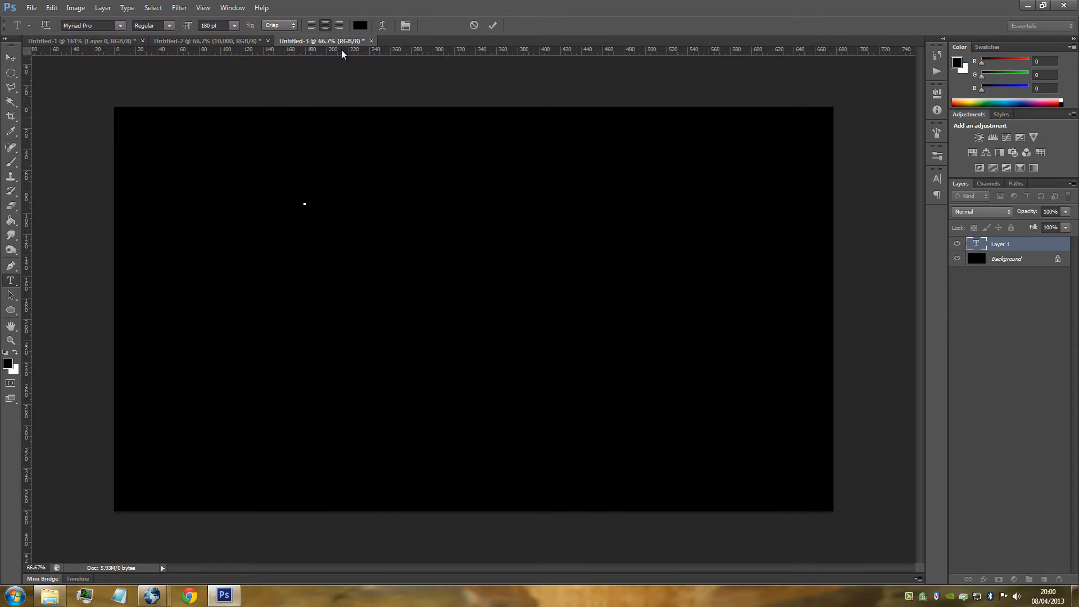
# Place a type insertion point on the canvas and set the text colour to white.
pyautogui.click(305, 203)
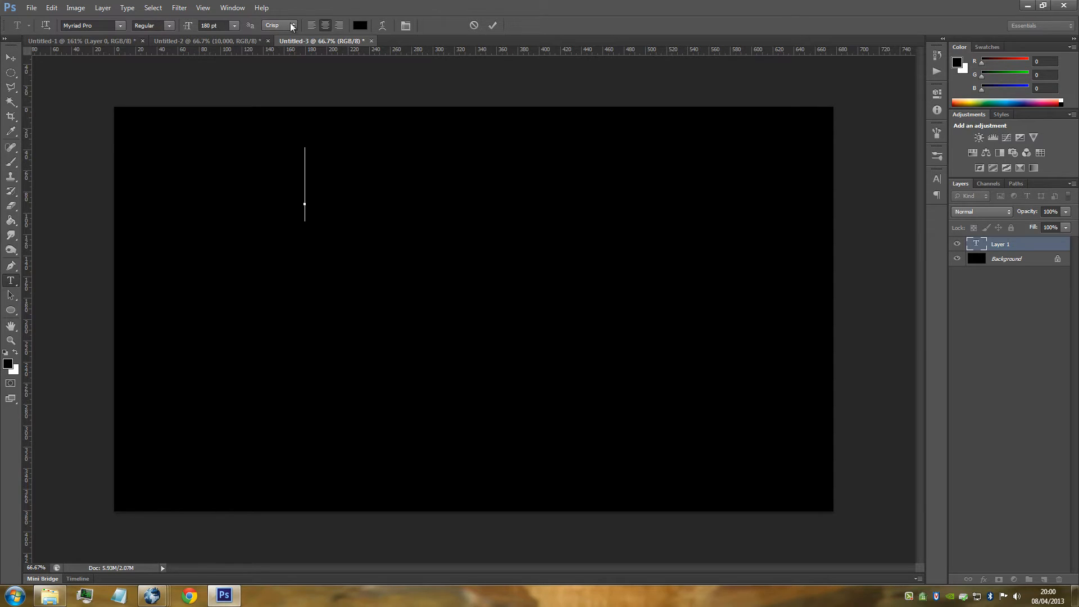
pyautogui.click(359, 25)
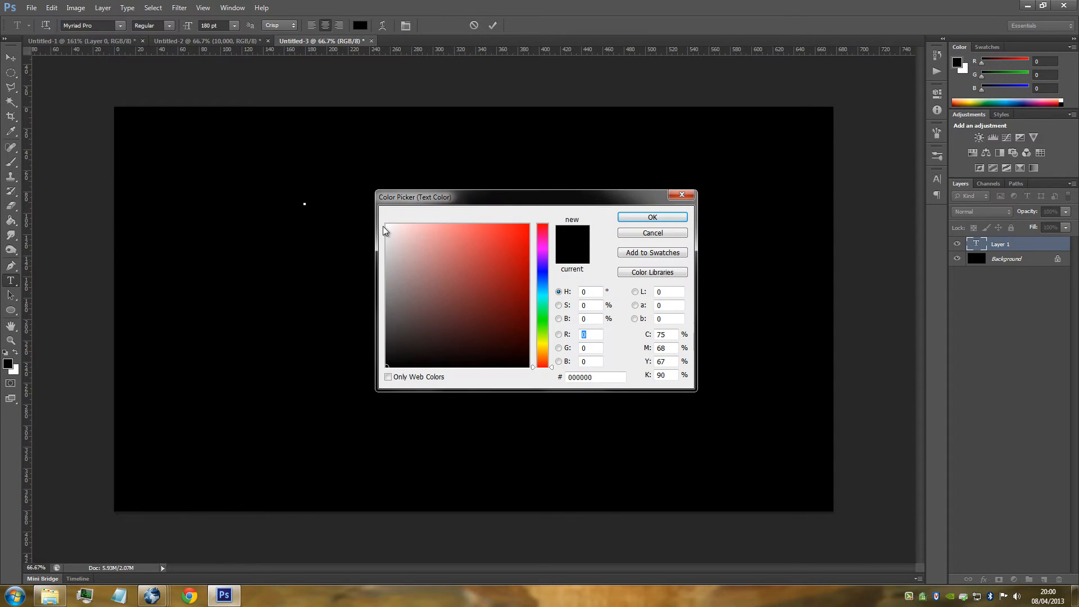
pyautogui.click(387, 225)
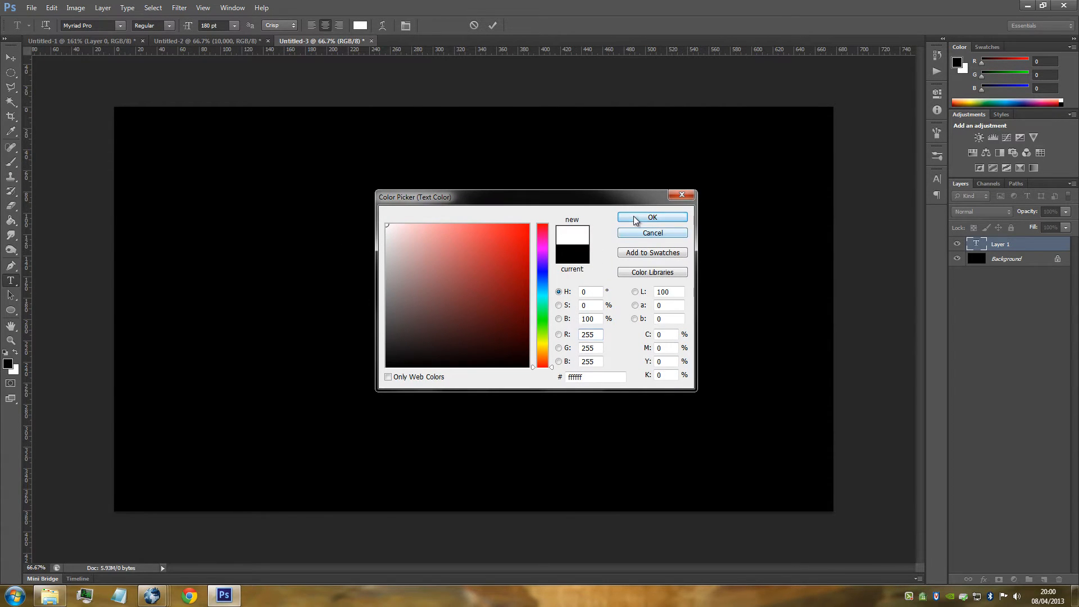
pyautogui.click(651, 217)
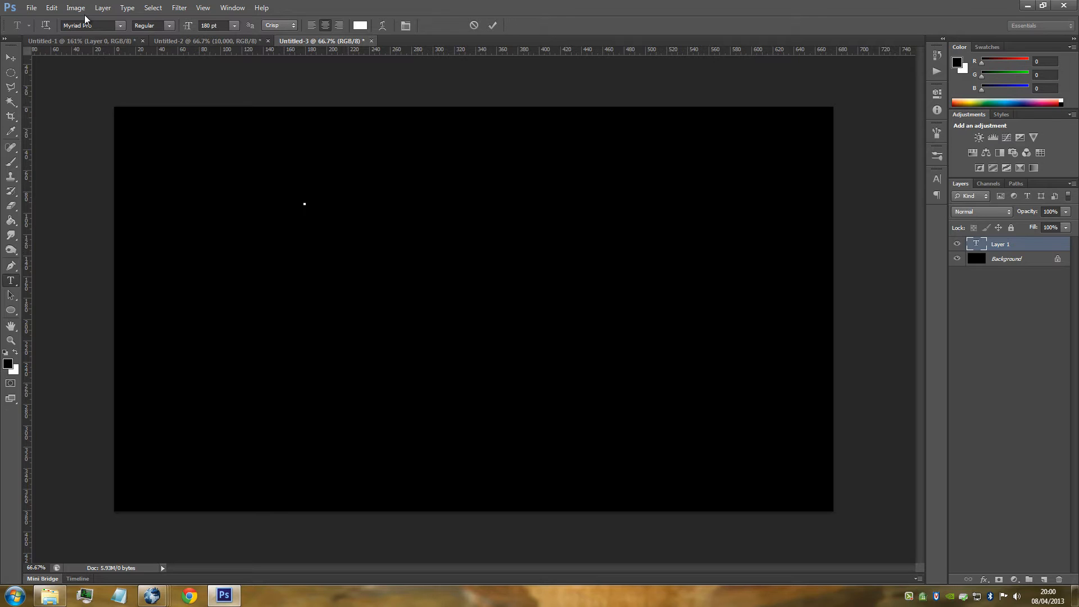
# Type and commit 'Hello', then drag it to the middle of the canvas.
pyautogui.click(304, 193)
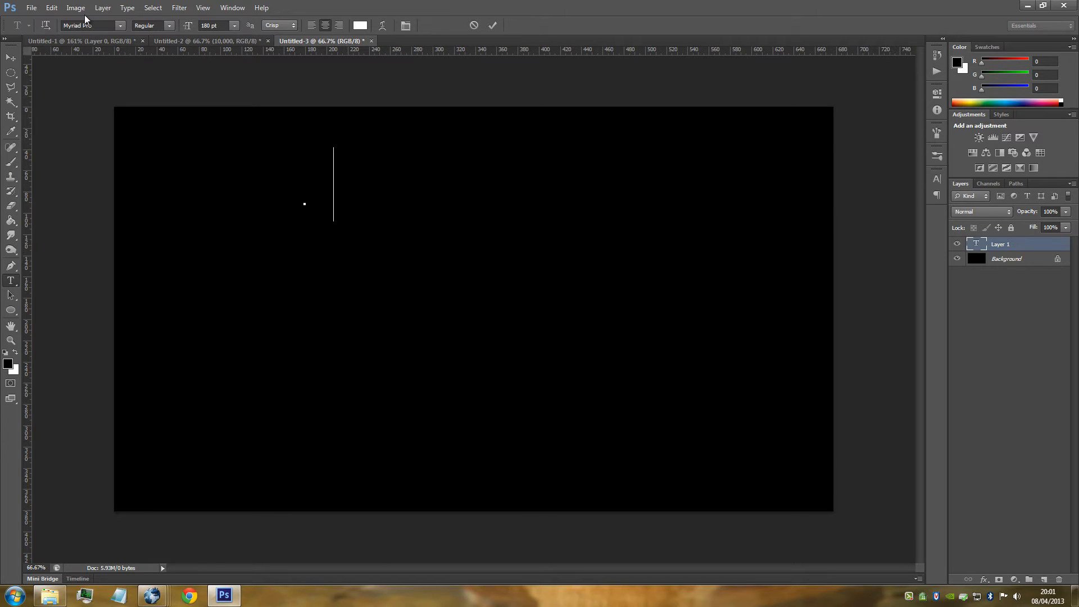
pyautogui.write('Hello')
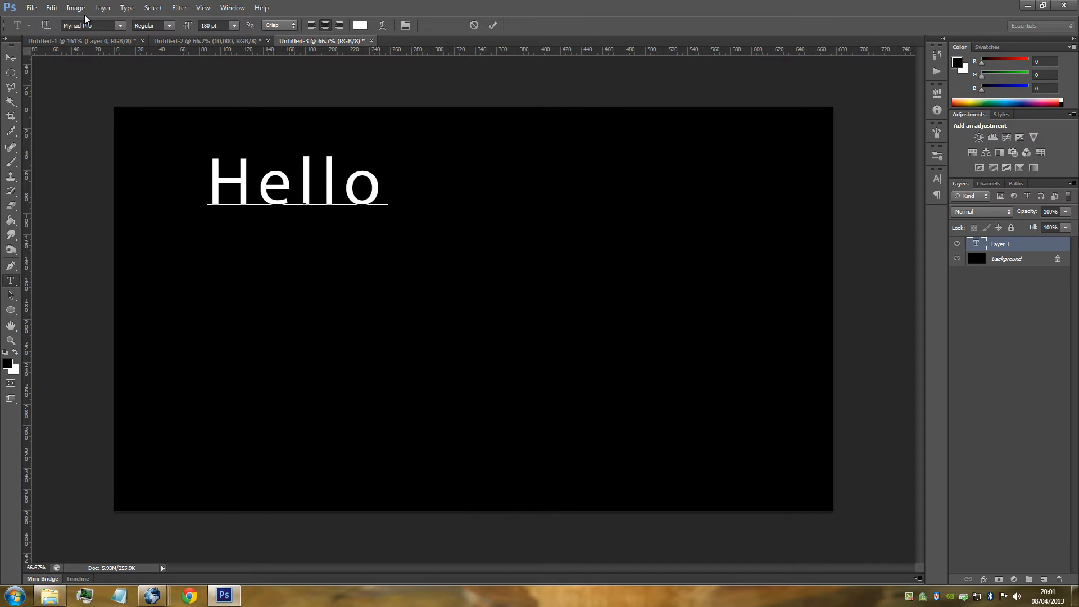
pyautogui.click(11, 58)
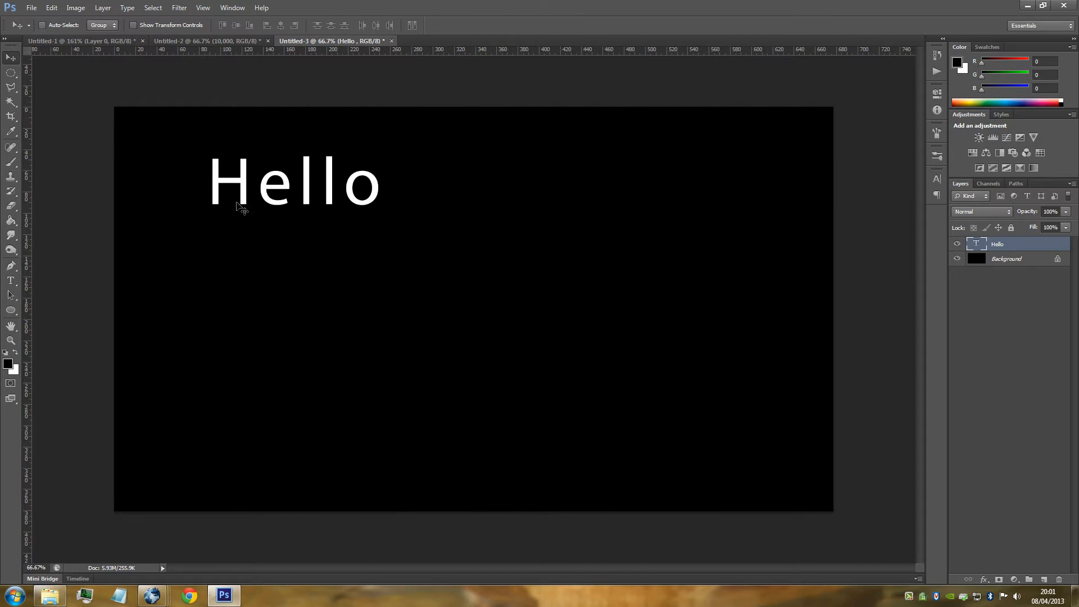
pyautogui.moveTo(295, 182); pyautogui.dragTo(451, 282)
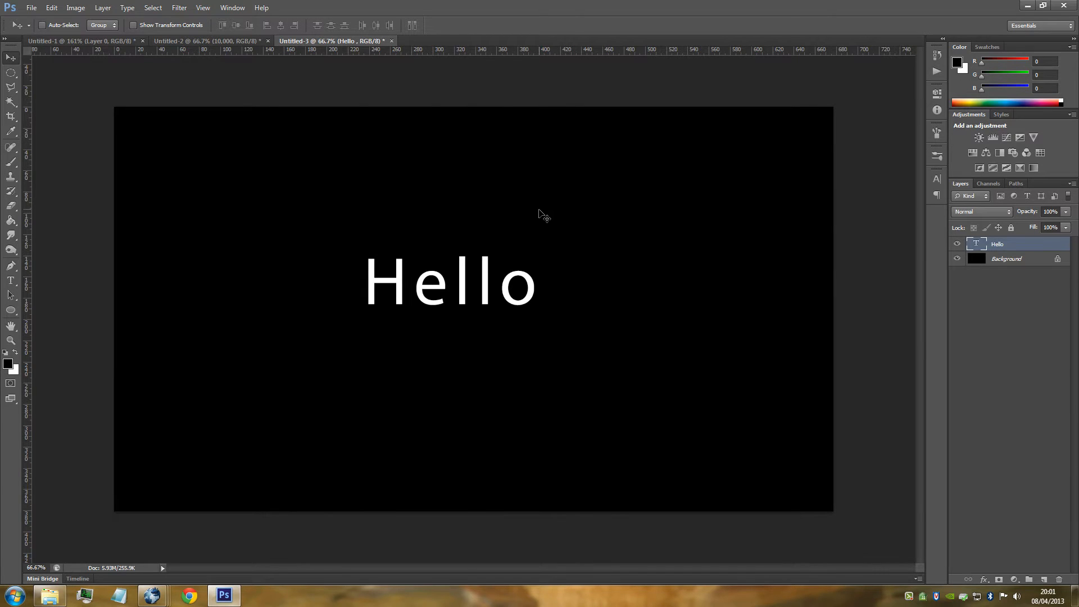
pyautogui.moveTo(654, 227)
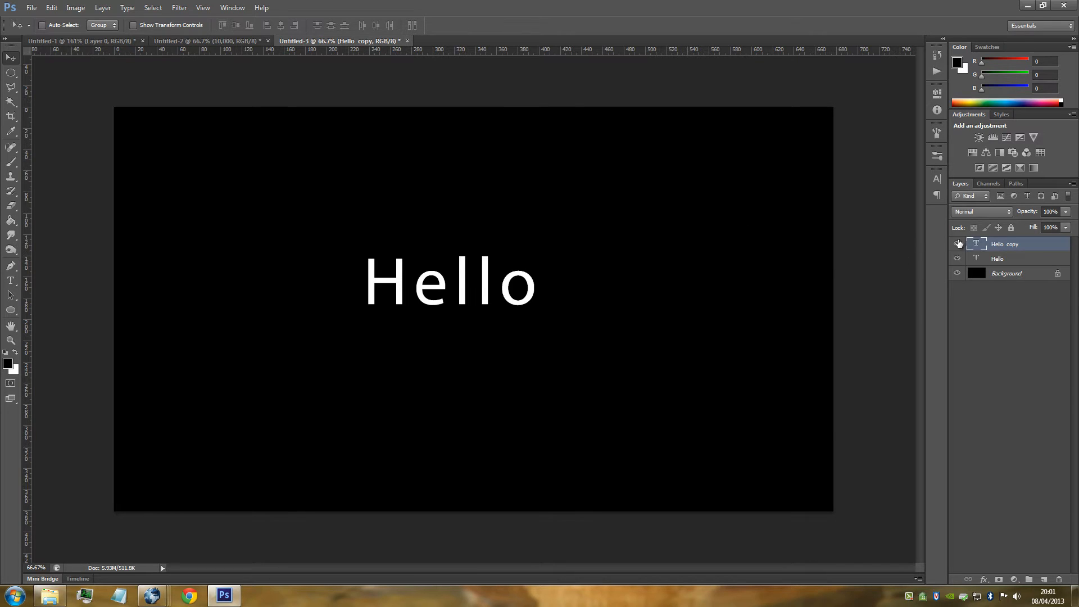
# Hide the 'Hello copy' layer and select the original Hello layer.
pyautogui.click(956, 245)
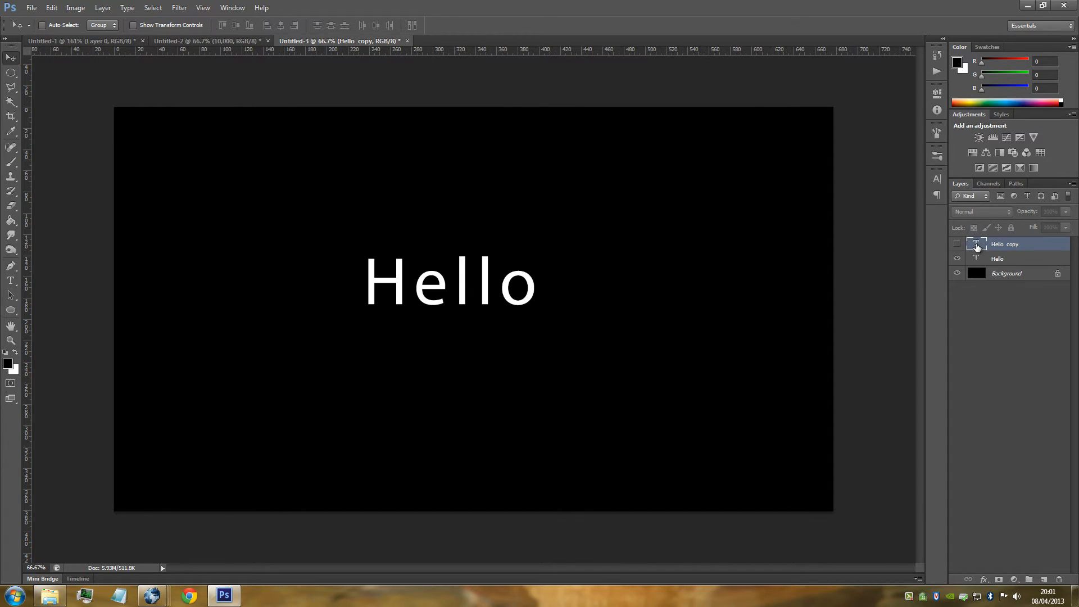
pyautogui.moveTo(1018, 258)
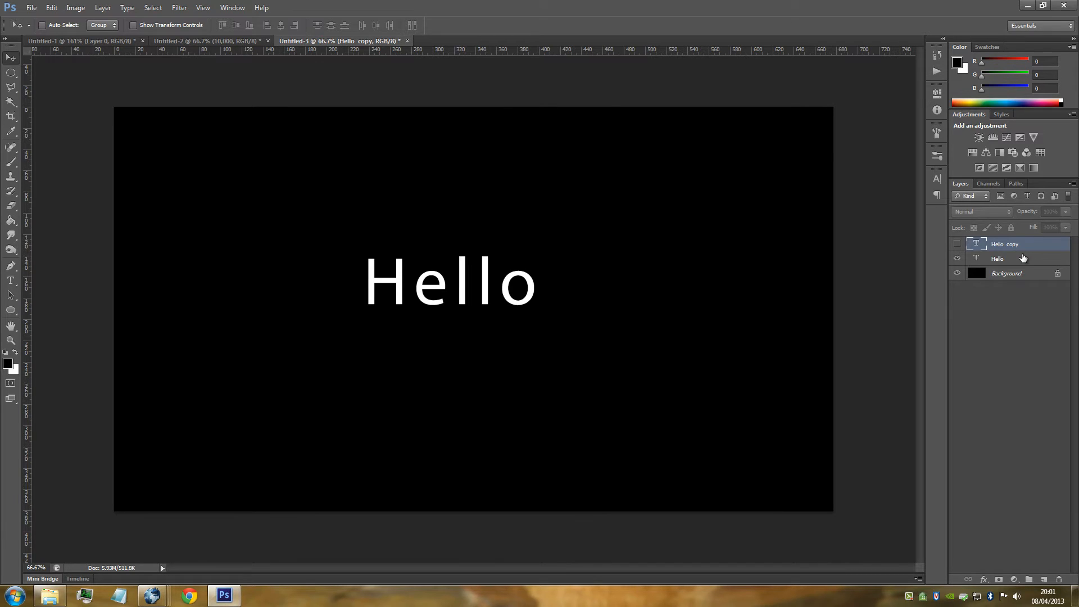
pyautogui.click(996, 258)
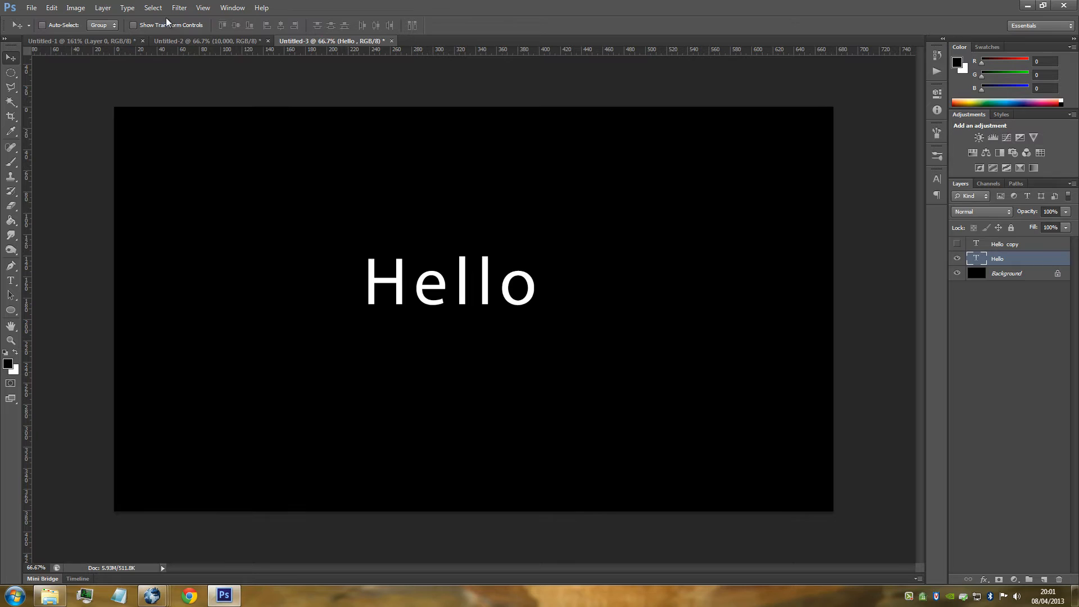
# Apply a small-radius Gaussian Blur to the original Hello layer.
pyautogui.click(178, 8)
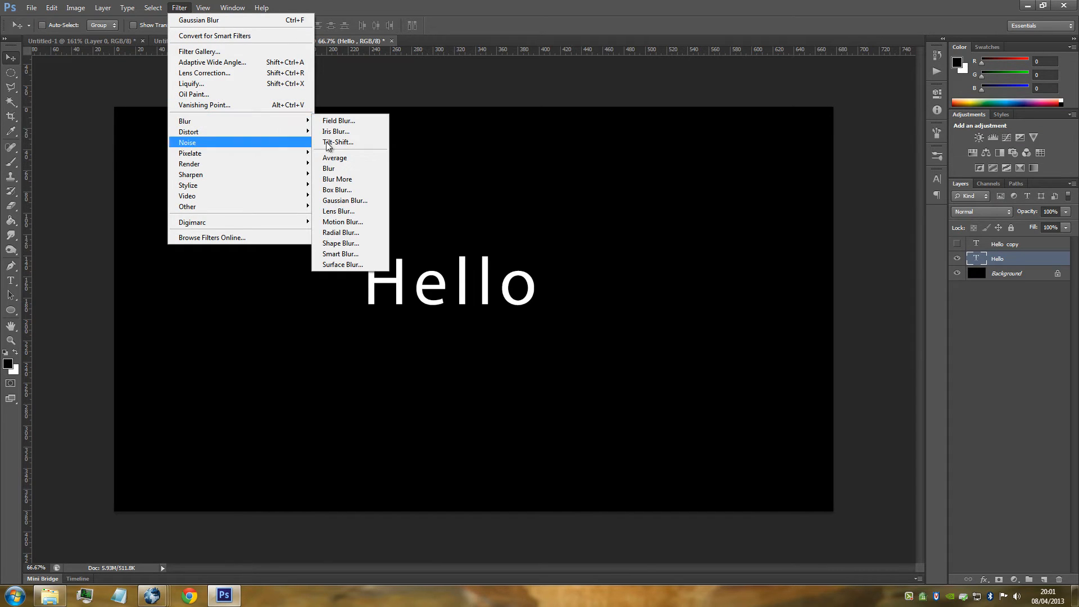
pyautogui.click(344, 200)
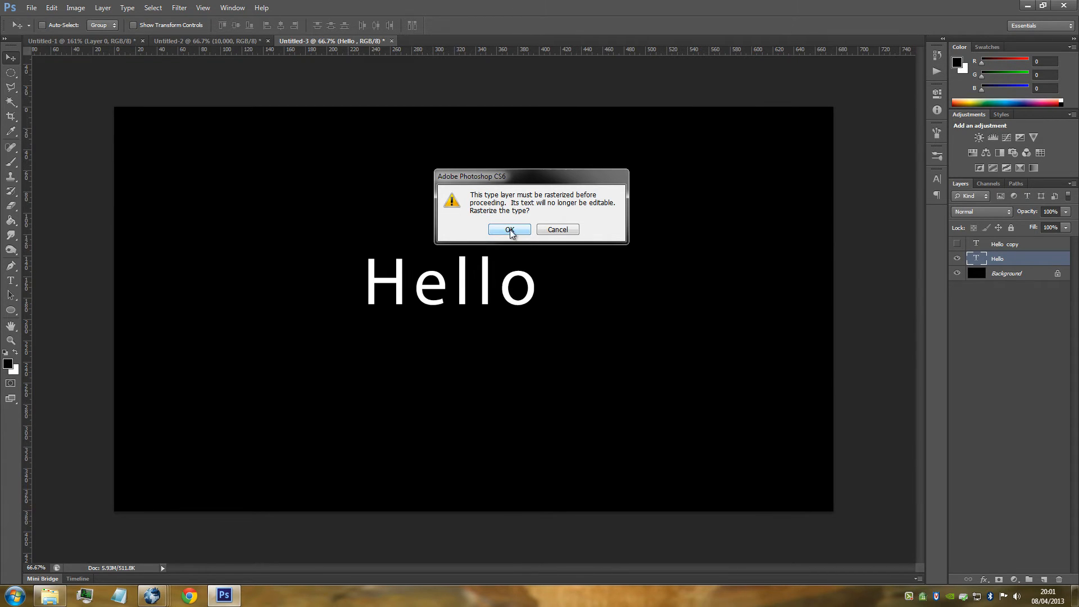
pyautogui.click(509, 230)
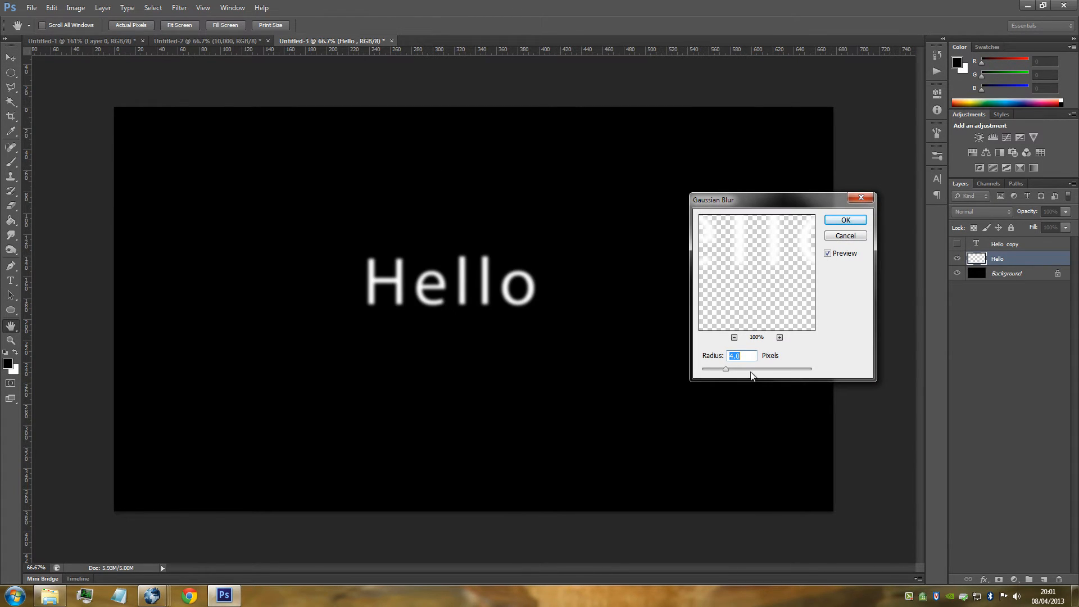
pyautogui.moveTo(842, 253)
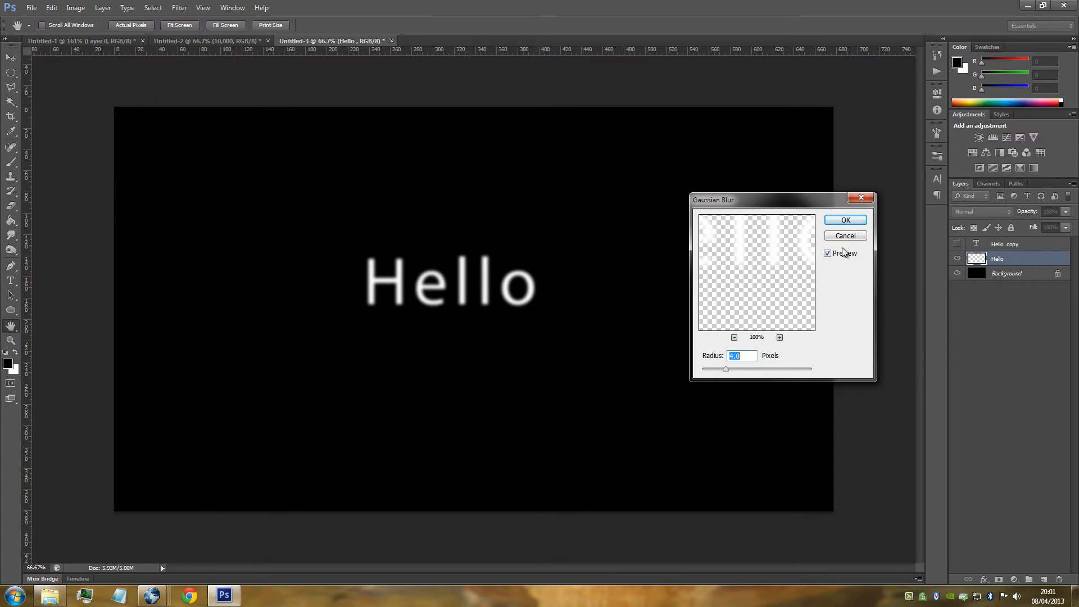
pyautogui.click(844, 219)
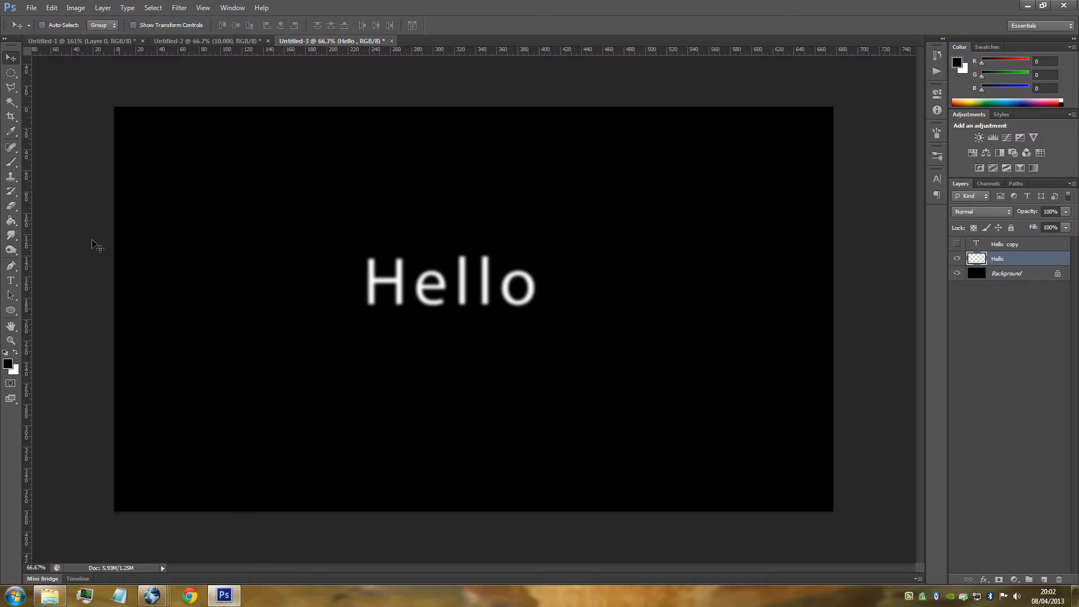
# Smudge flame streaks upward from the letter tops, including both l's, with the Smudge Tool.
pyautogui.click(11, 236)
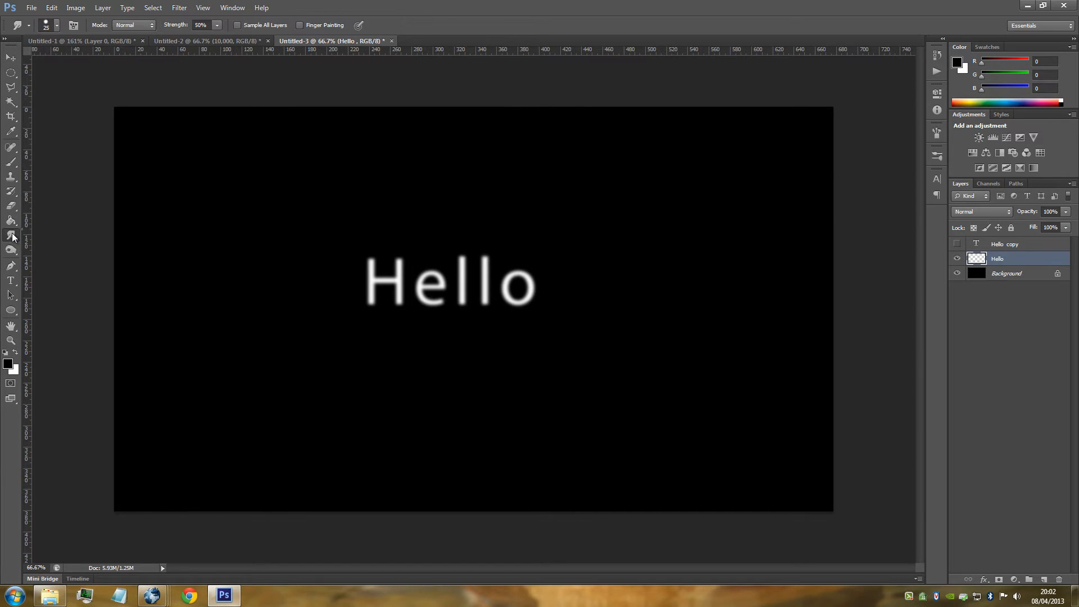
pyautogui.click(12, 235)
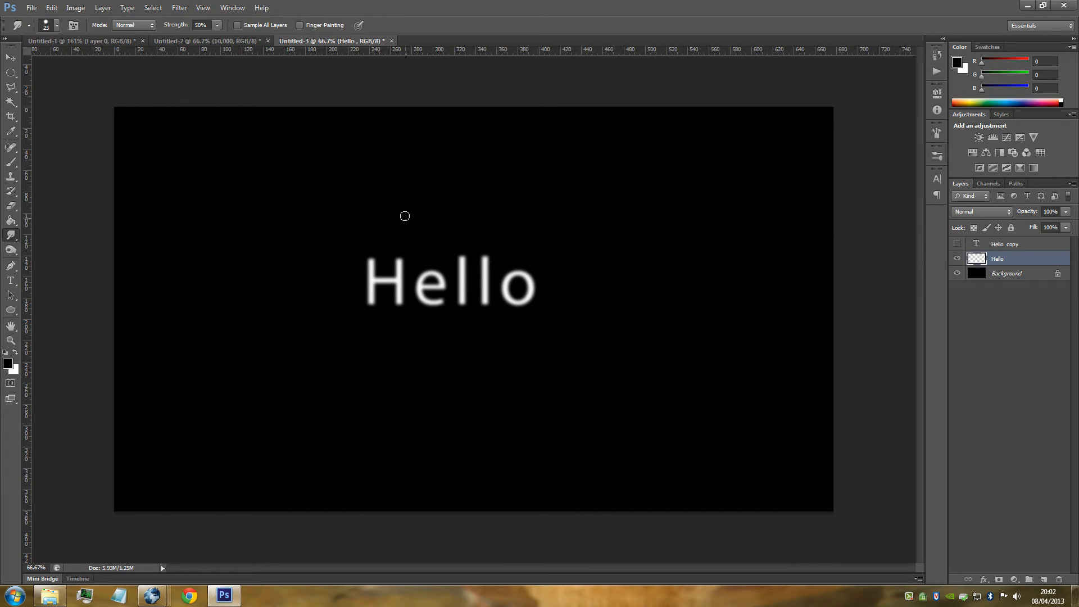
pyautogui.moveTo(368, 249)
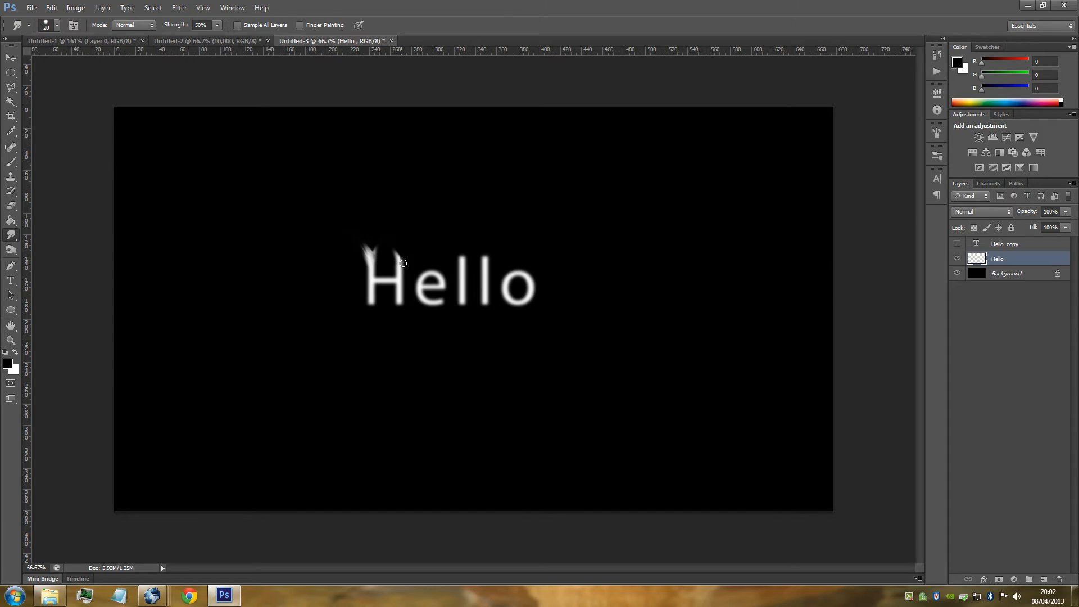
pyautogui.moveTo(427, 240)
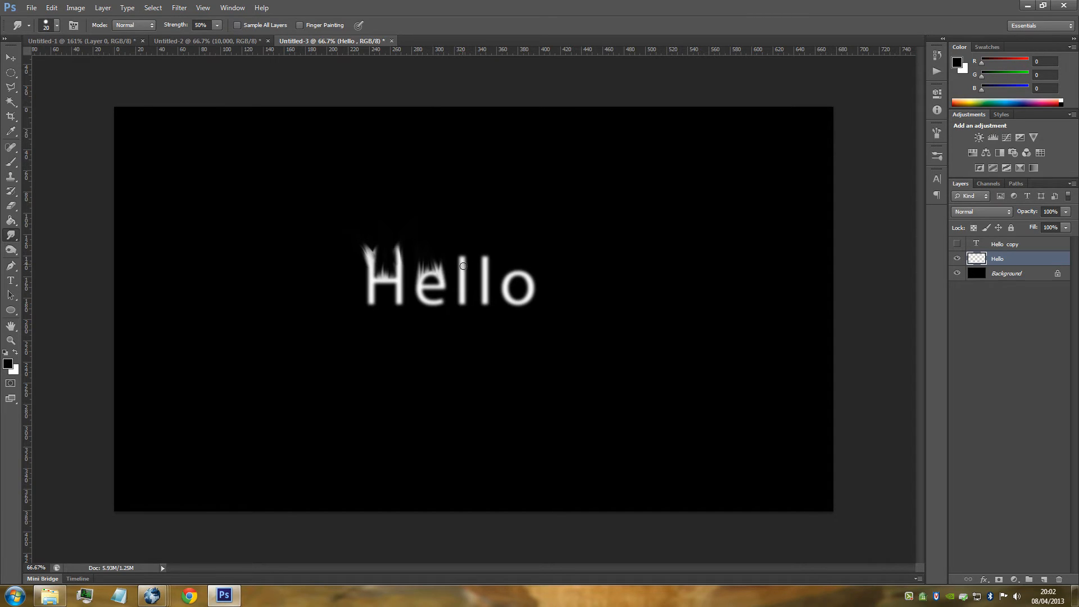
pyautogui.moveTo(476, 223)
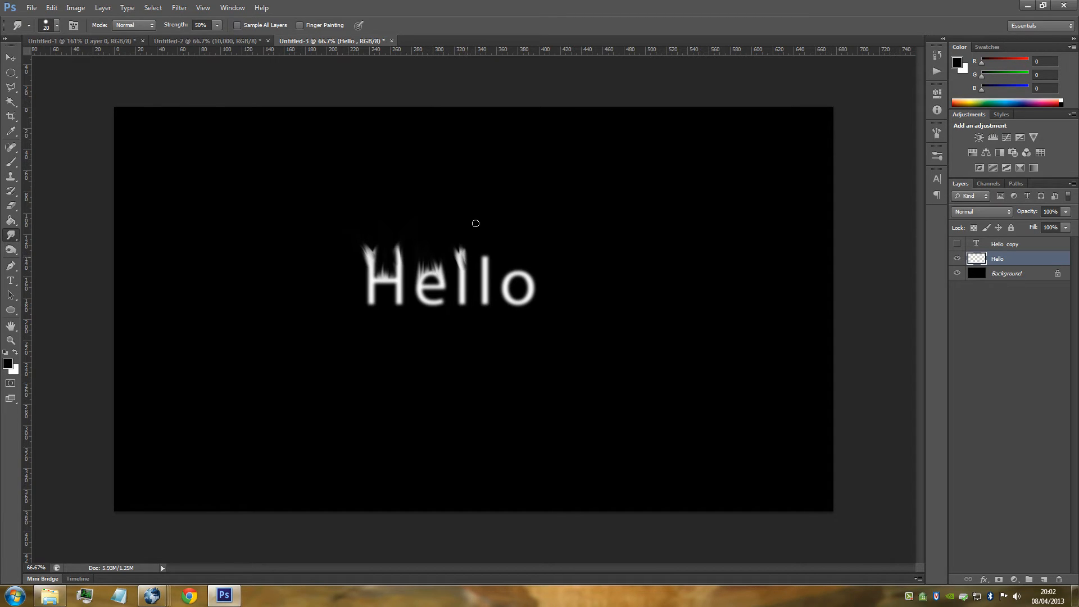
pyautogui.moveTo(475, 223); pyautogui.dragTo(482, 257)
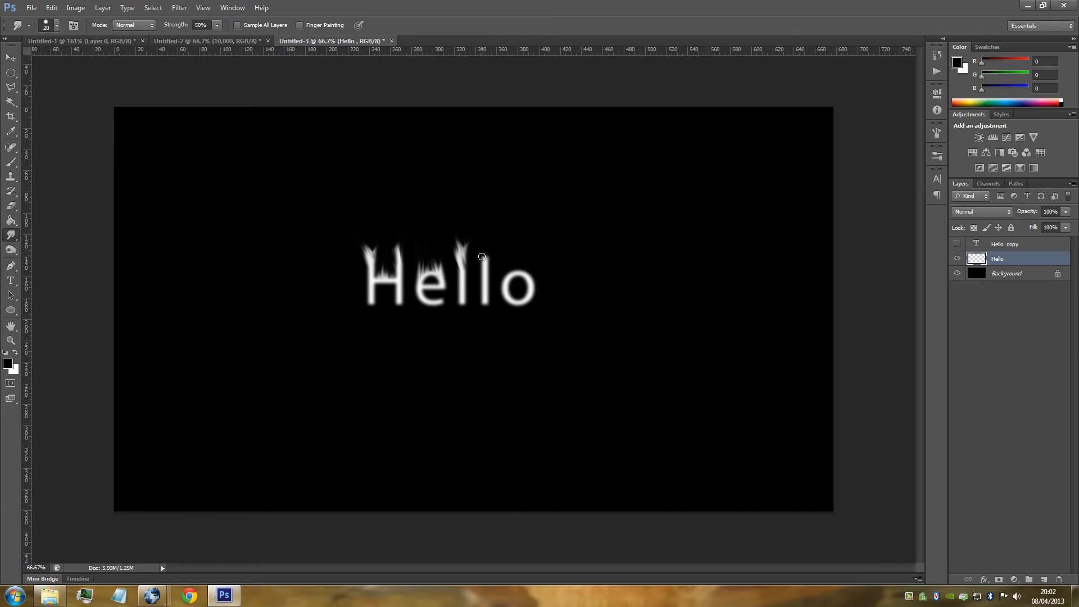
pyautogui.moveTo(497, 230)
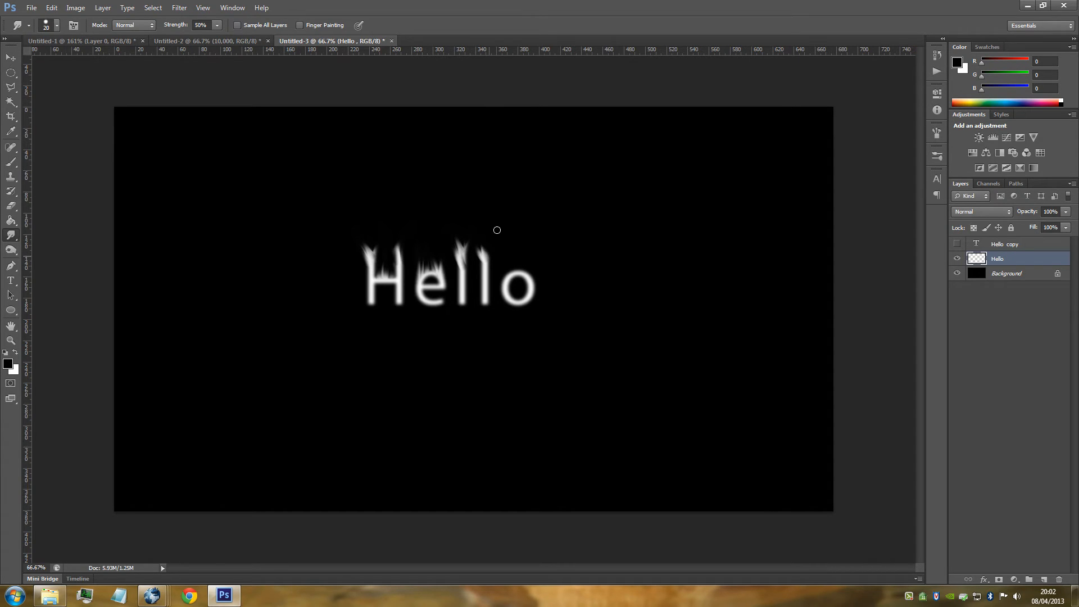
pyautogui.moveTo(497, 229); pyautogui.dragTo(506, 279)
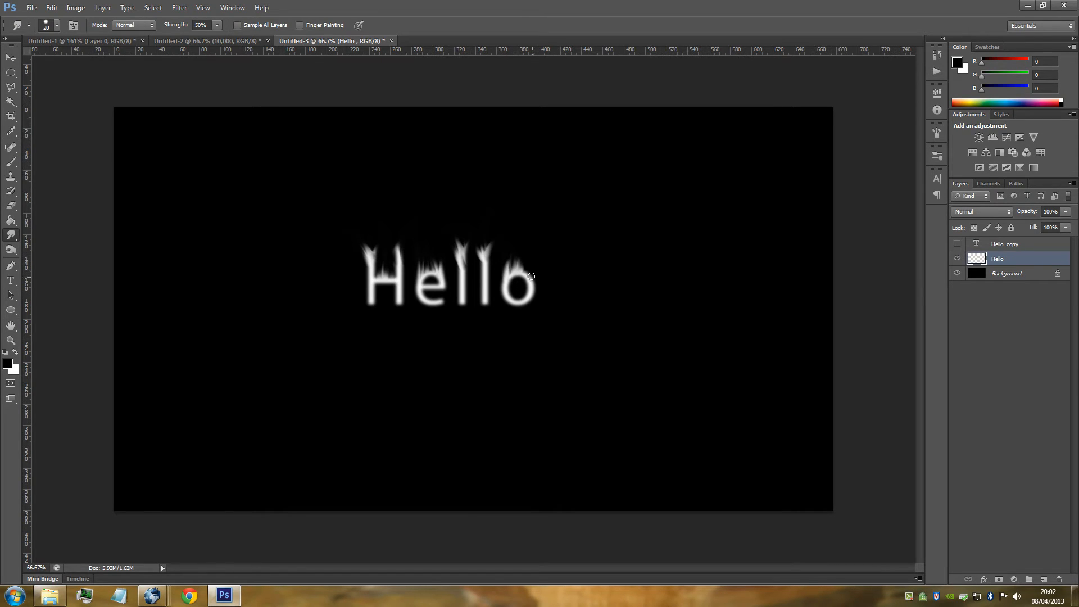
pyautogui.moveTo(538, 261)
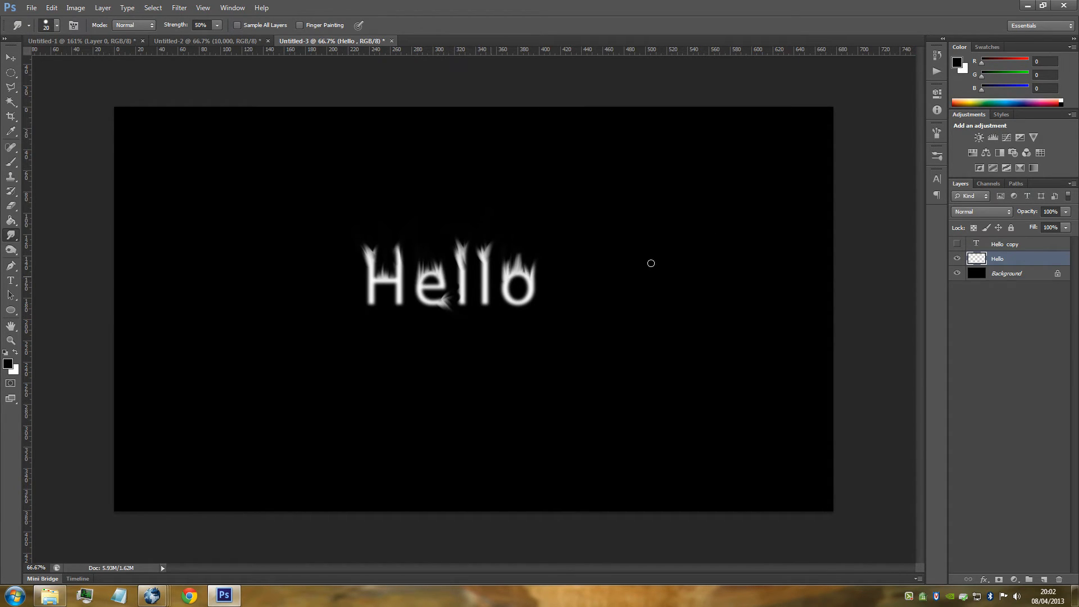
pyautogui.moveTo(902, 326)
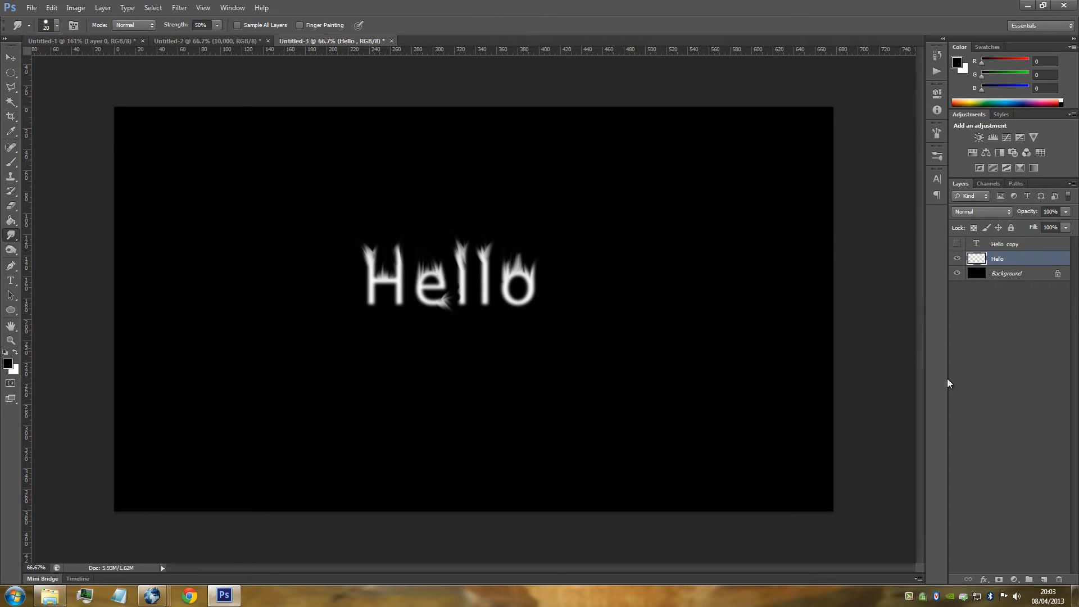
pyautogui.moveTo(1025, 573)
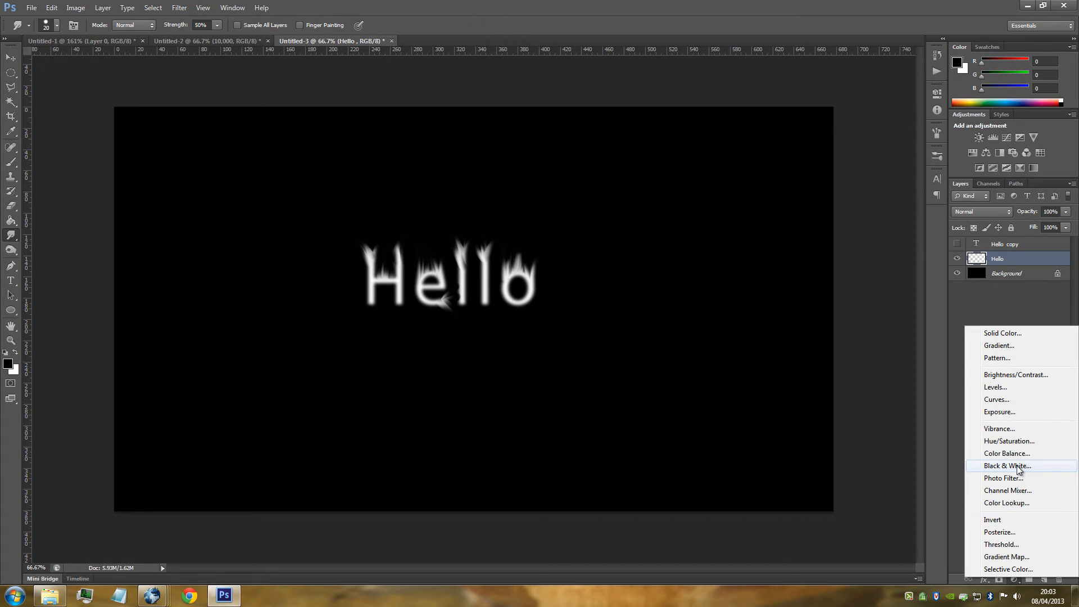
# Add a Color Balance adjustment and adjust the red amounts for shadows and midtones.
pyautogui.click(1005, 453)
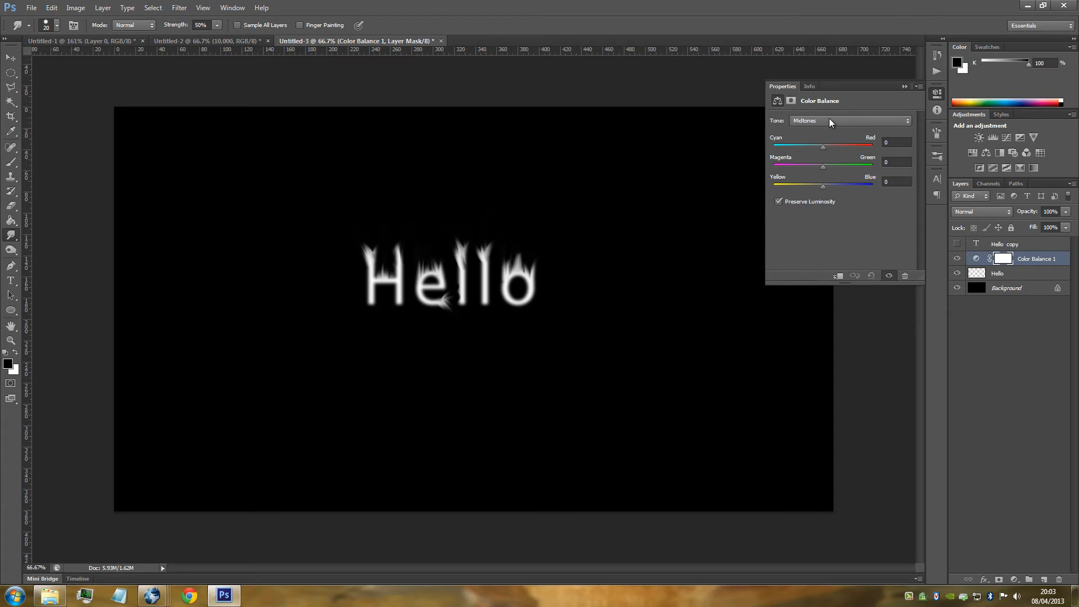
pyautogui.click(850, 120)
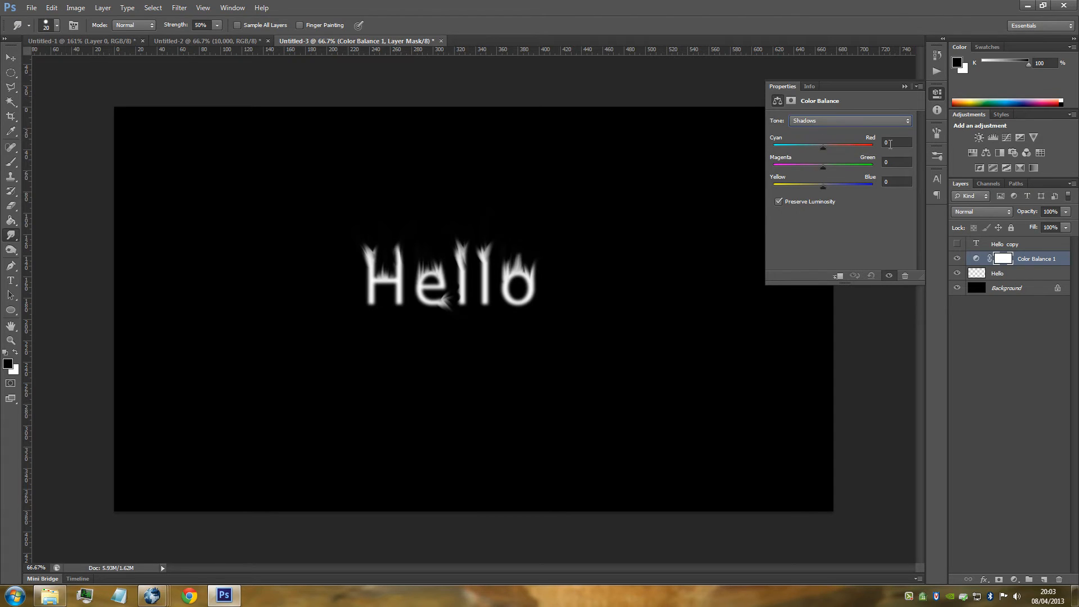
pyautogui.click(895, 143)
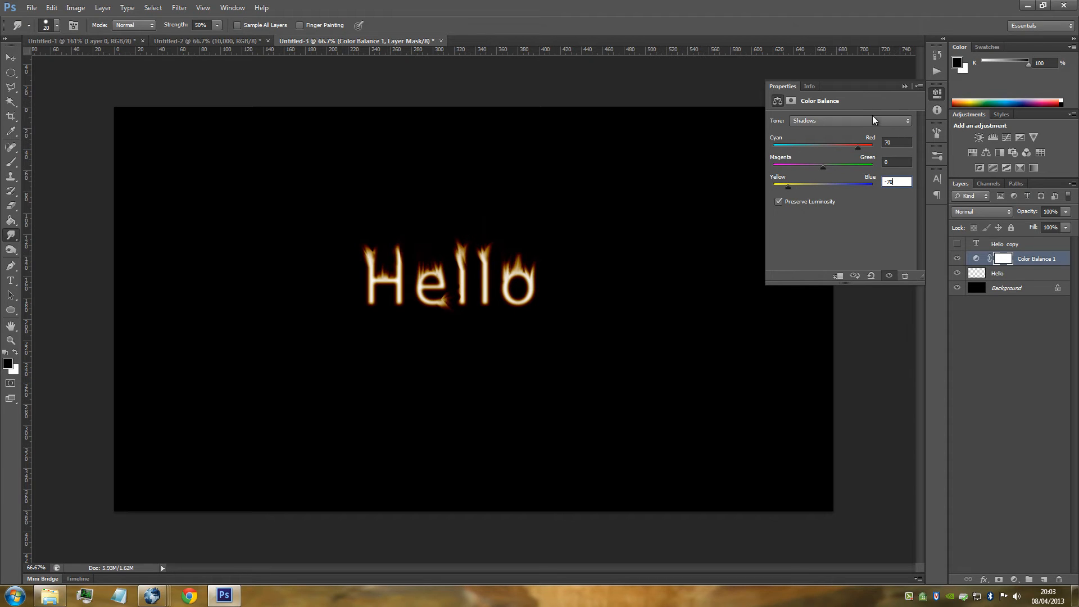
pyautogui.moveTo(809, 162)
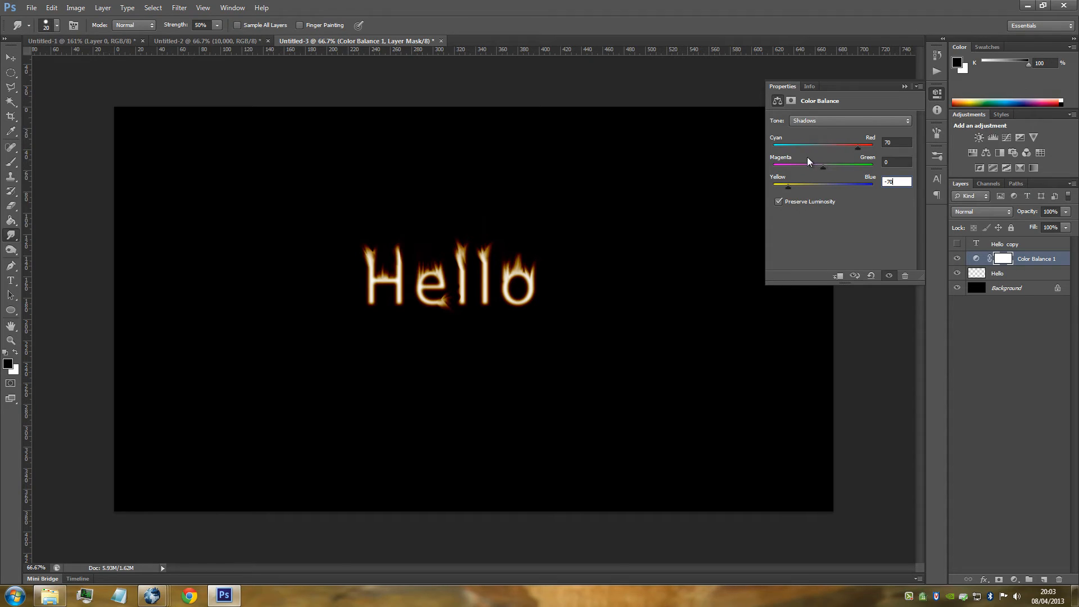
pyautogui.click(850, 120)
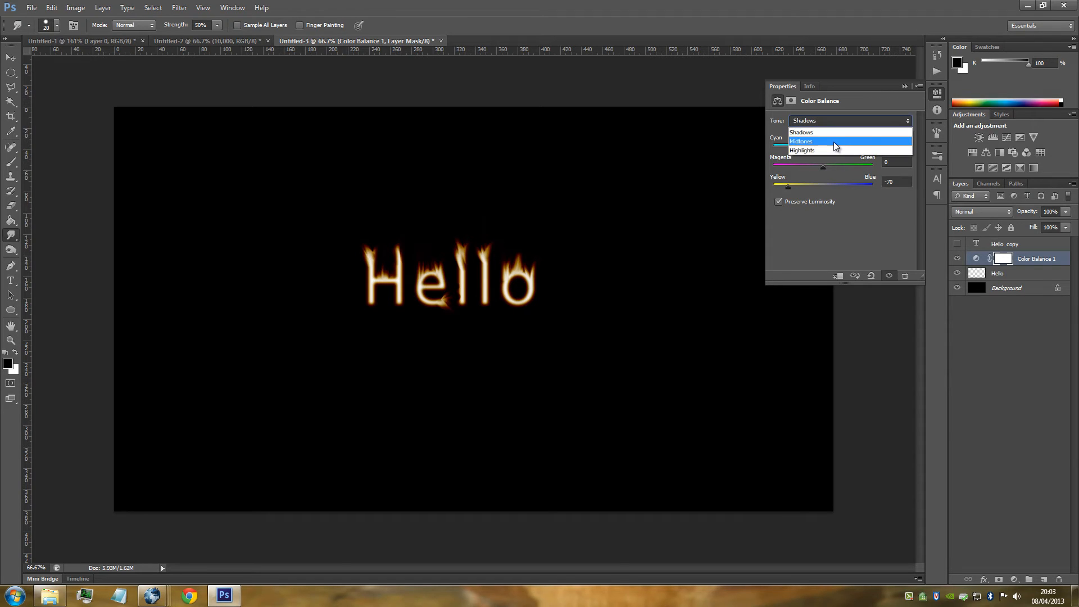
pyautogui.click(800, 141)
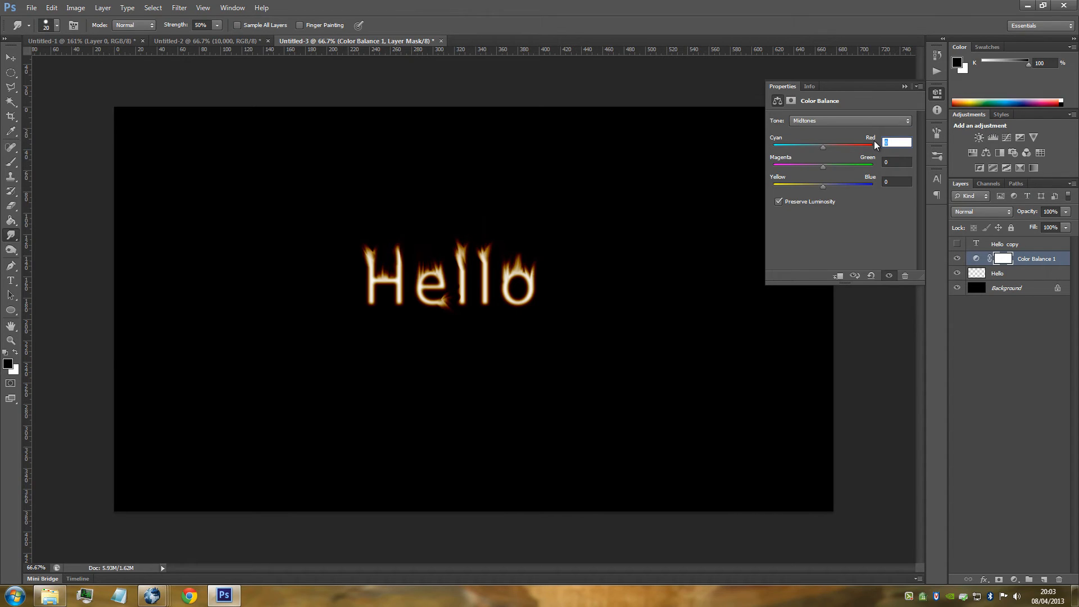
pyautogui.moveTo(822, 146); pyautogui.dragTo(858, 146)
pyautogui.write('-70')
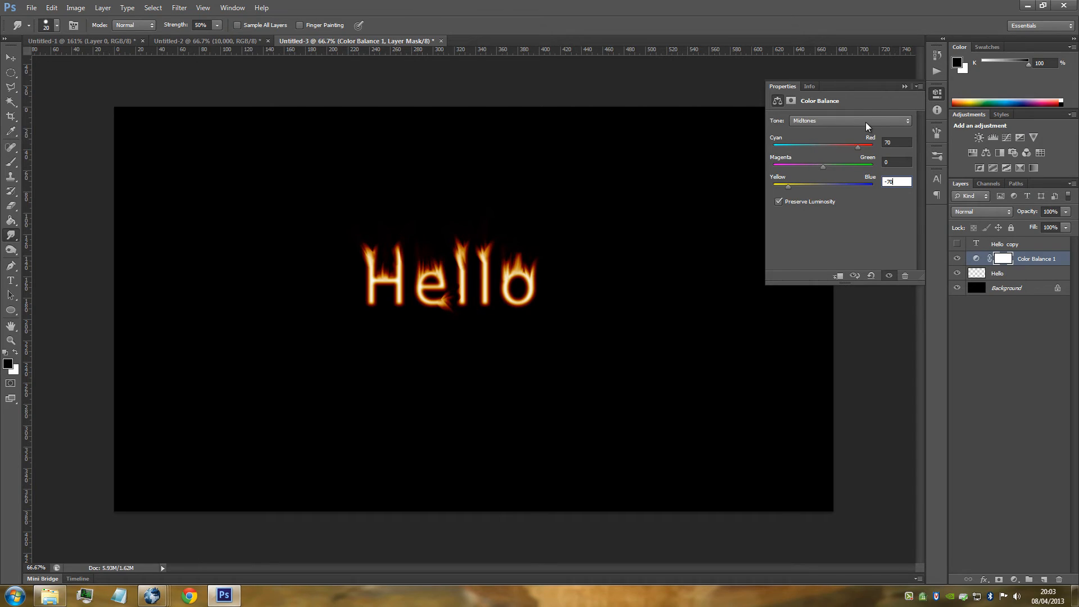
# Set the highlights to Cyan-Red 70 and Yellow-Blue -20.
pyautogui.click(850, 120)
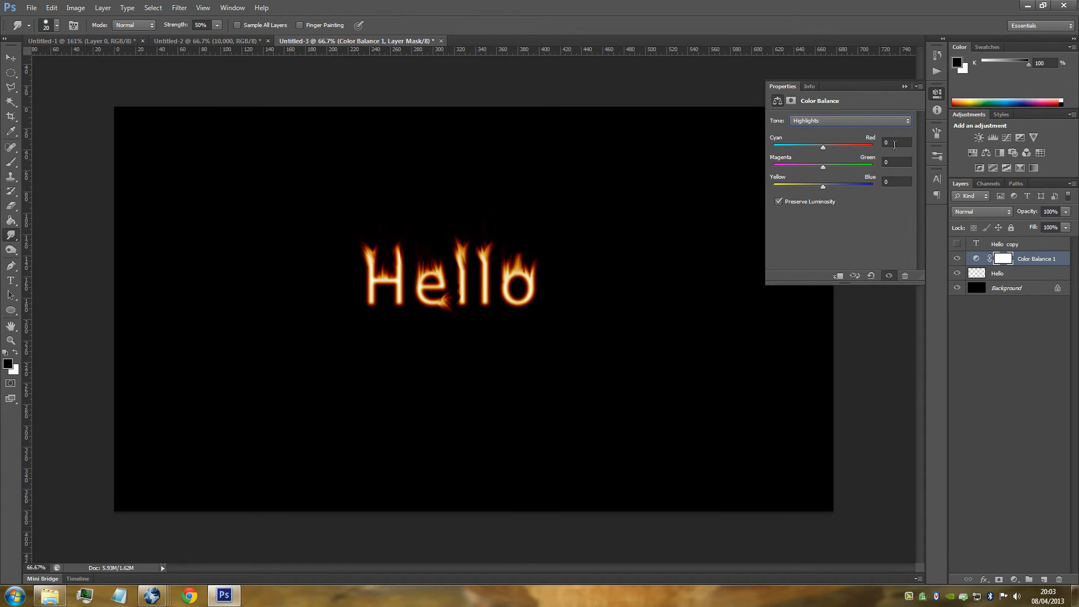
pyautogui.click(894, 142)
pyautogui.write('70')
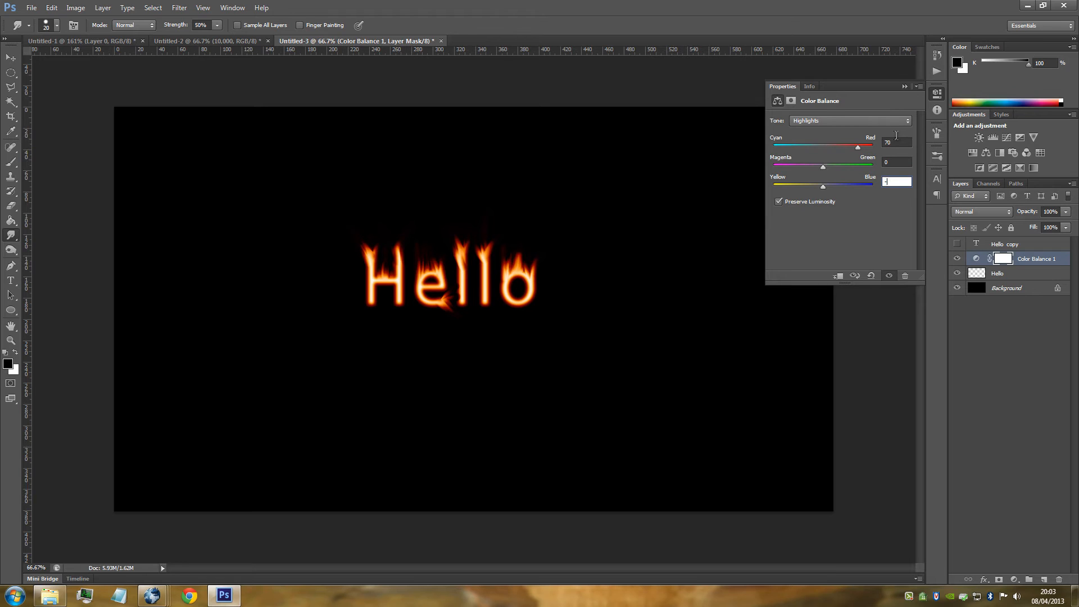
pyautogui.write('-20')
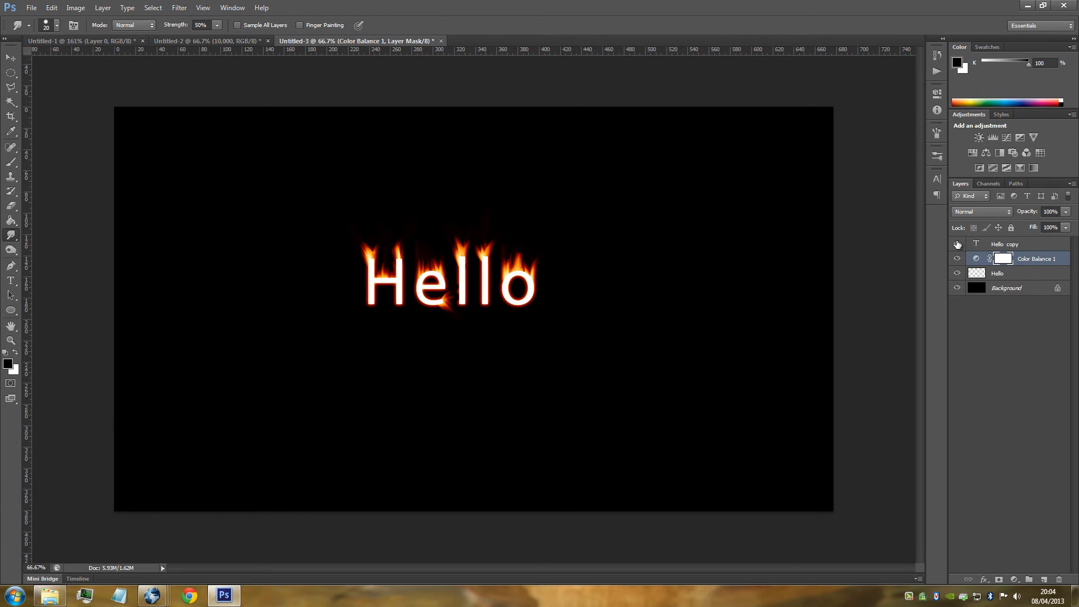
# Show the Hello copy layer, make its text black, and blend it in Overlay.
pyautogui.click(957, 258)
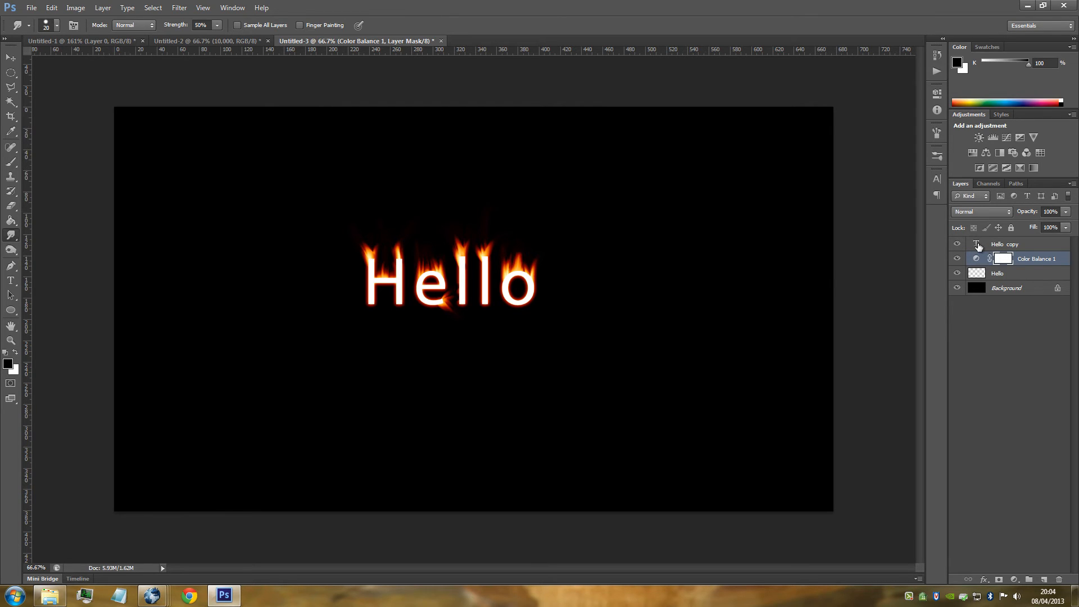
pyautogui.click(1005, 244)
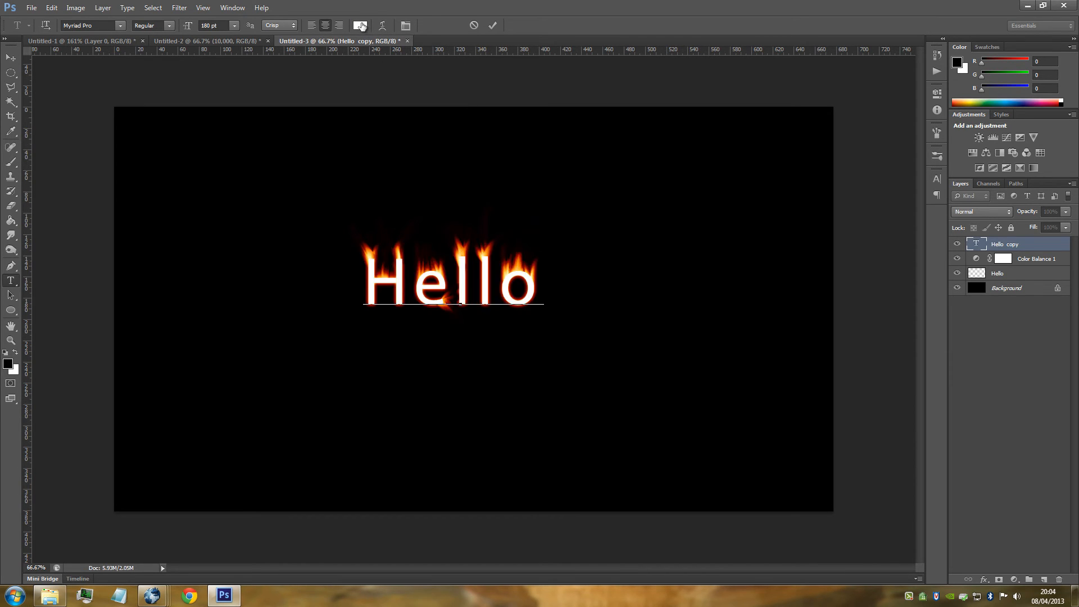
pyautogui.click(360, 25)
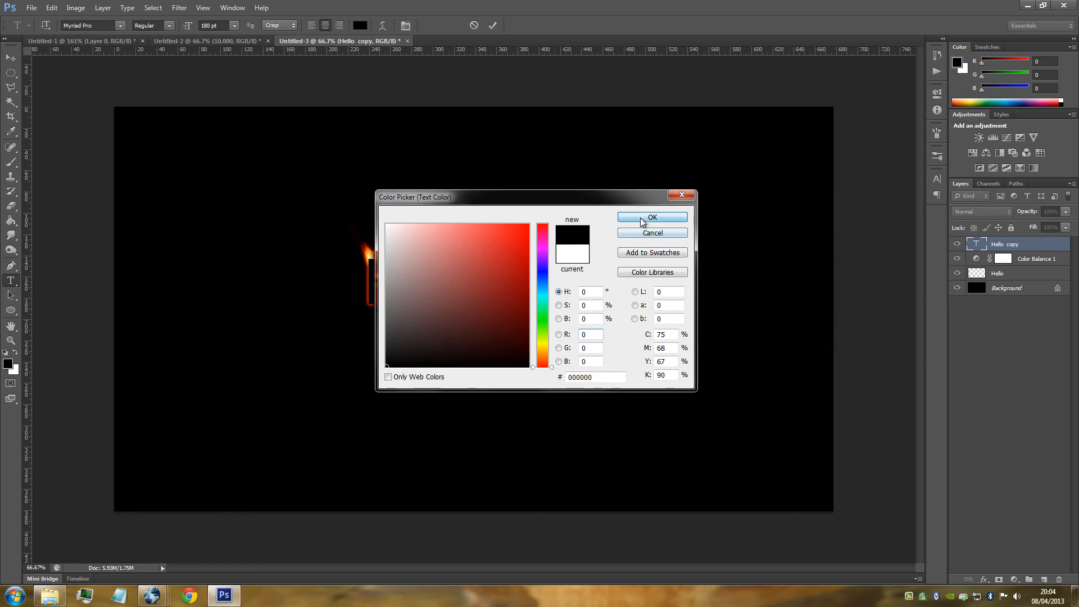
pyautogui.click(651, 217)
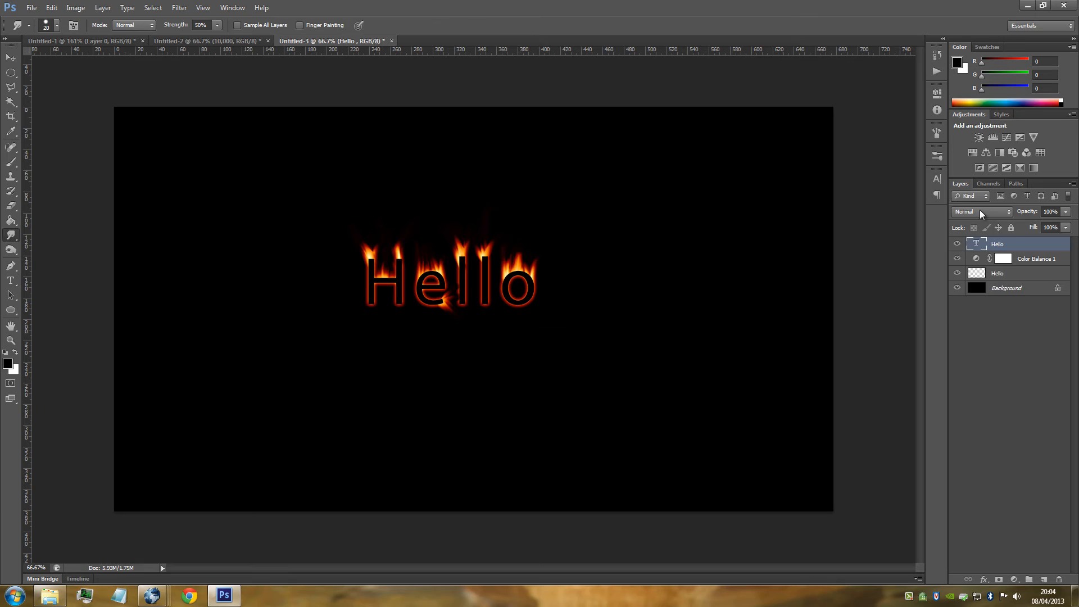
pyautogui.click(982, 211)
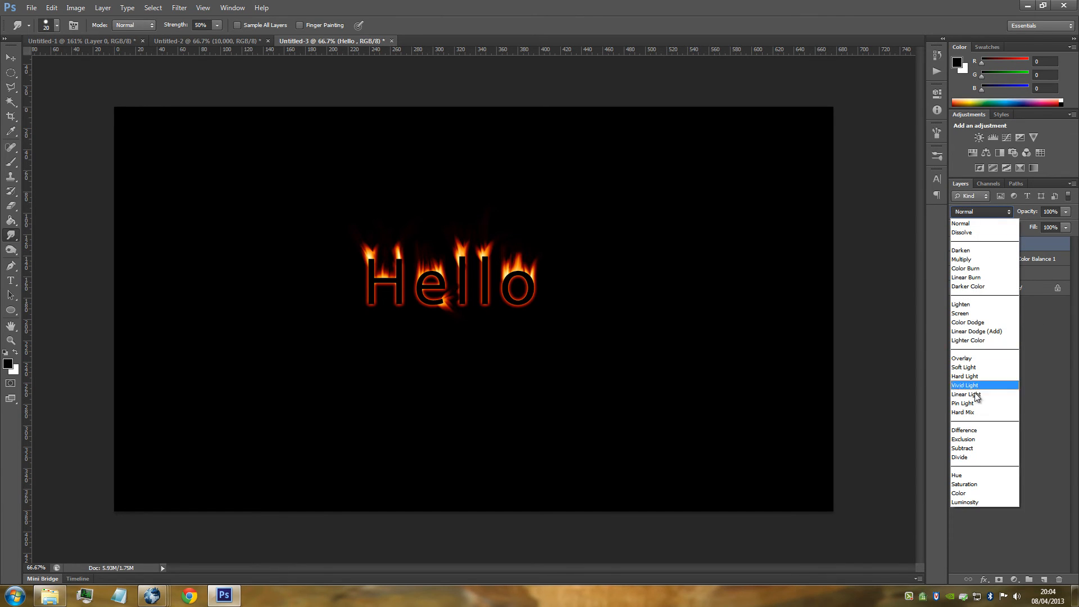
pyautogui.moveTo(974, 421)
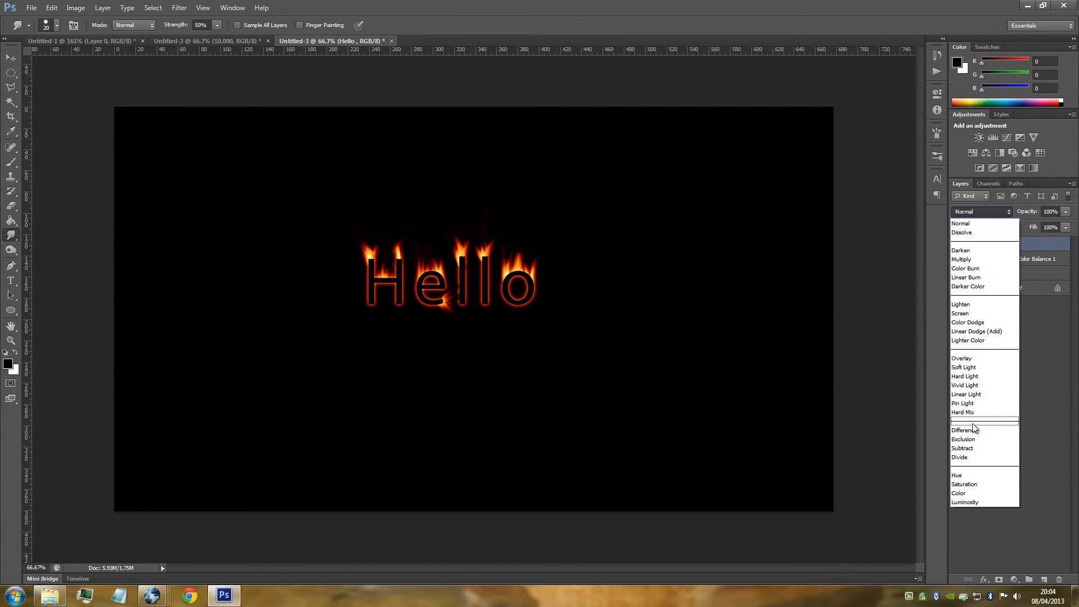
pyautogui.click(962, 358)
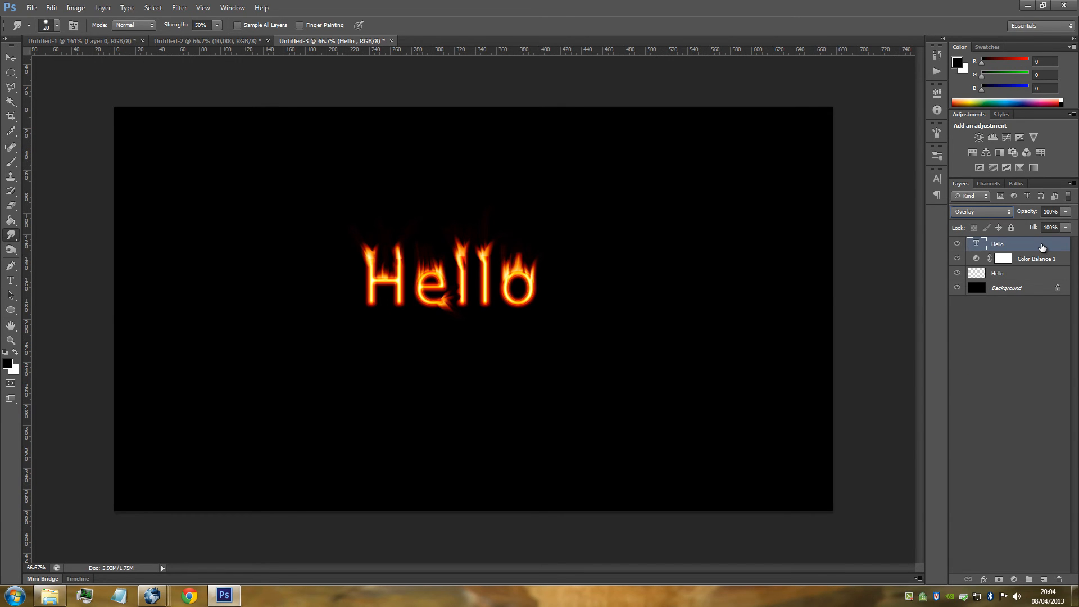
# Add a Clouds Pattern Overlay in Vivid Light to the top Hello layer.
pyautogui.doubleClick(1011, 244)
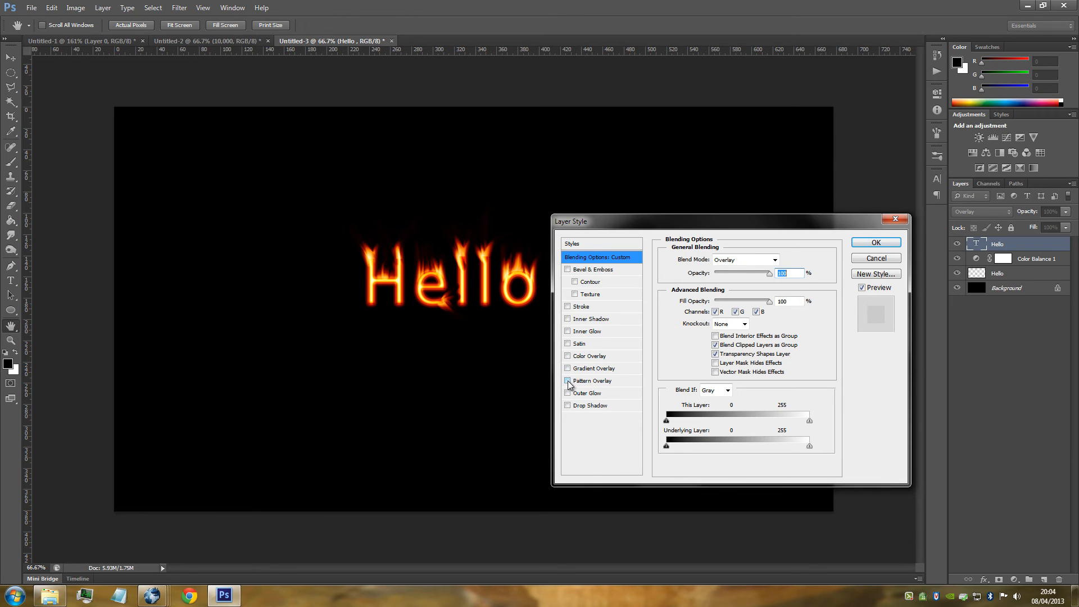
pyautogui.click(567, 380)
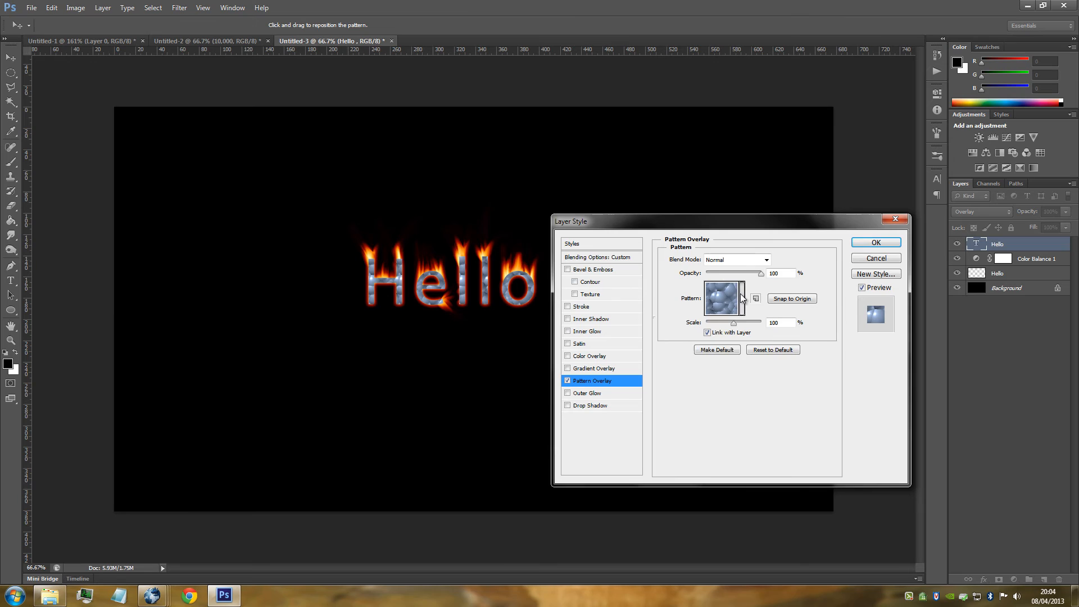
pyautogui.click(740, 299)
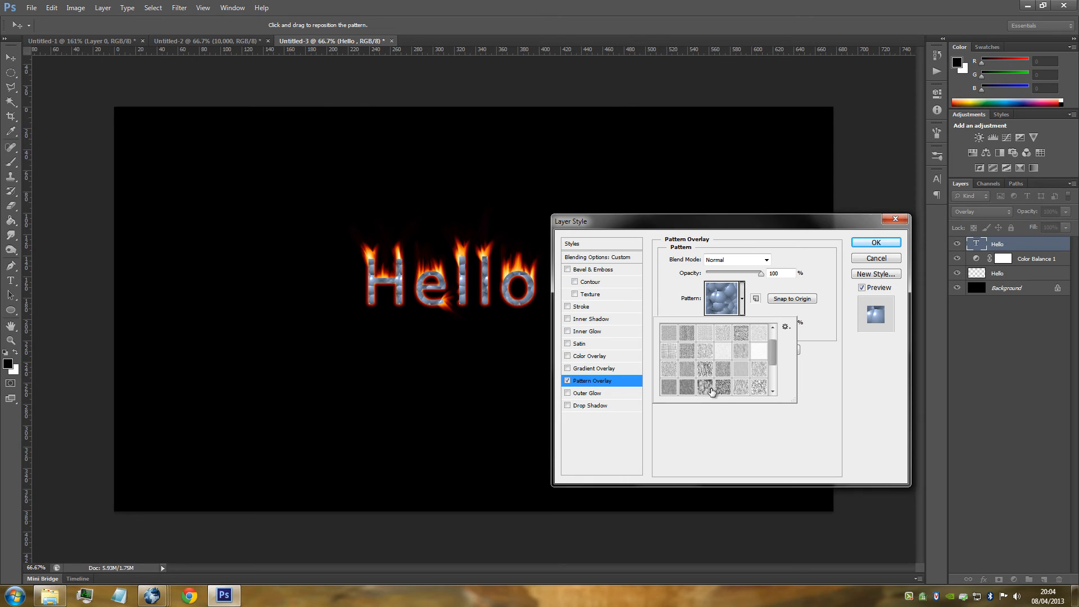
pyautogui.moveTo(705, 388)
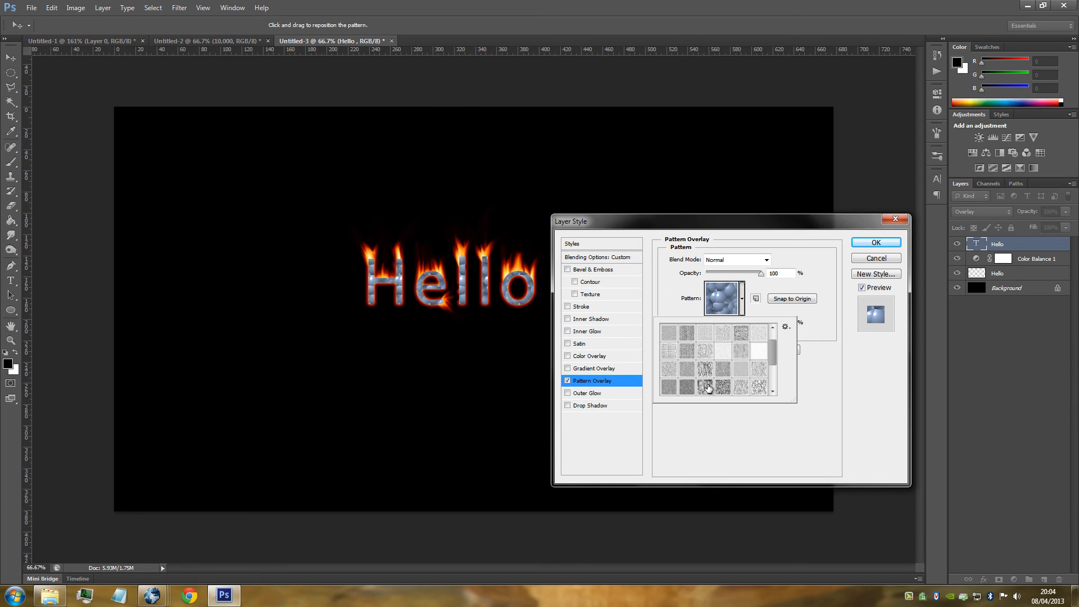
pyautogui.click(702, 387)
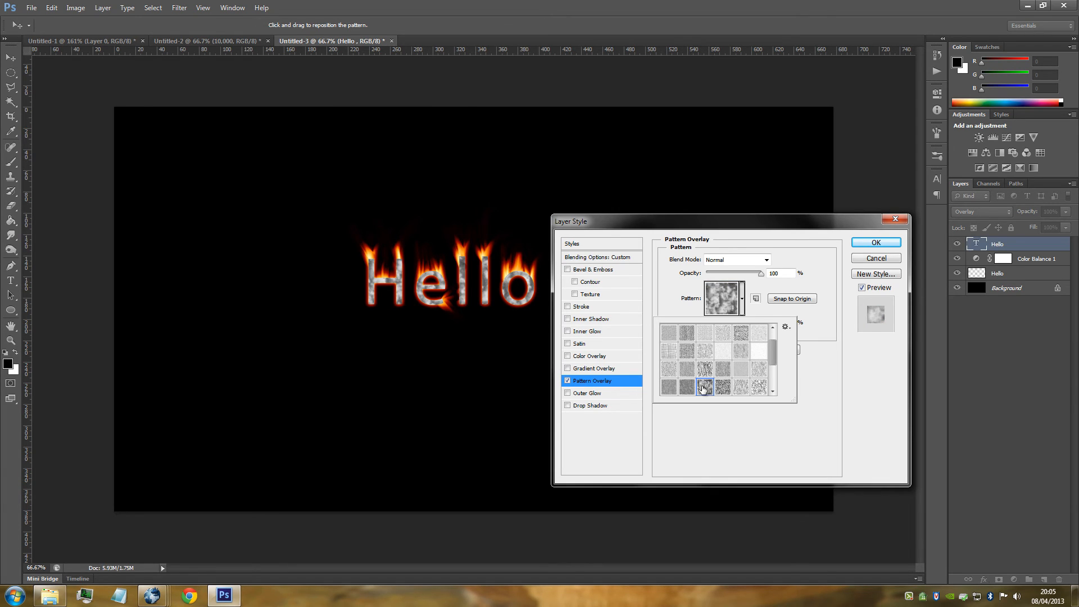
pyautogui.click(737, 260)
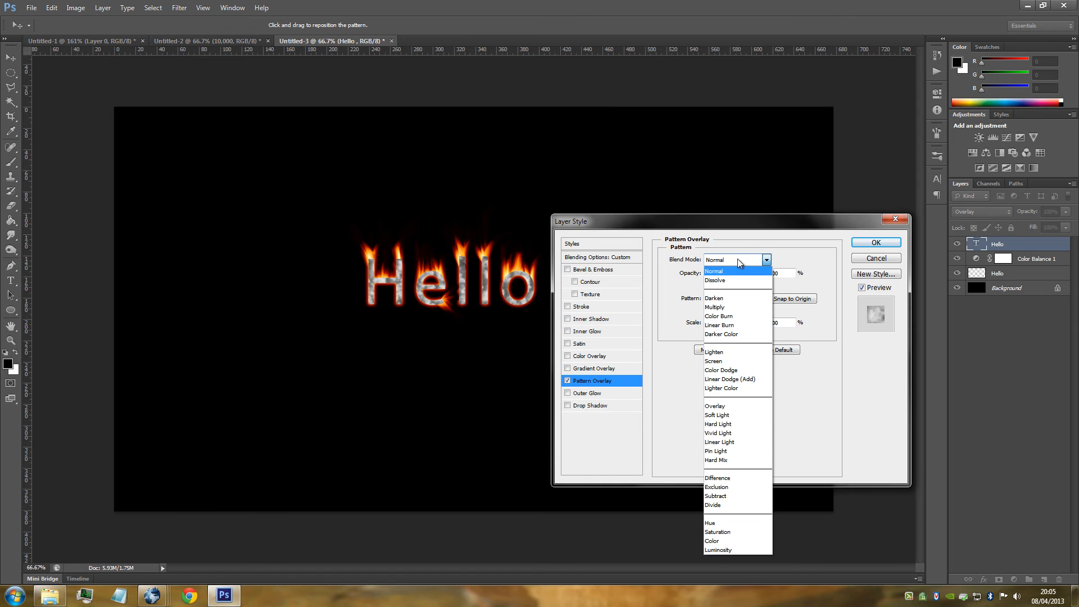
pyautogui.moveTo(723, 522)
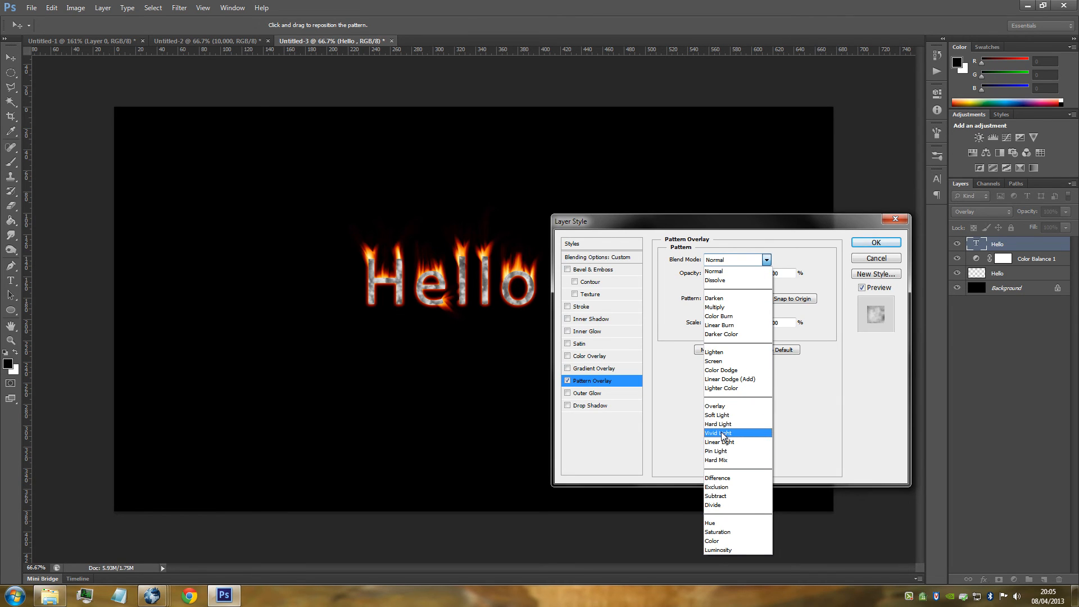
pyautogui.click(718, 433)
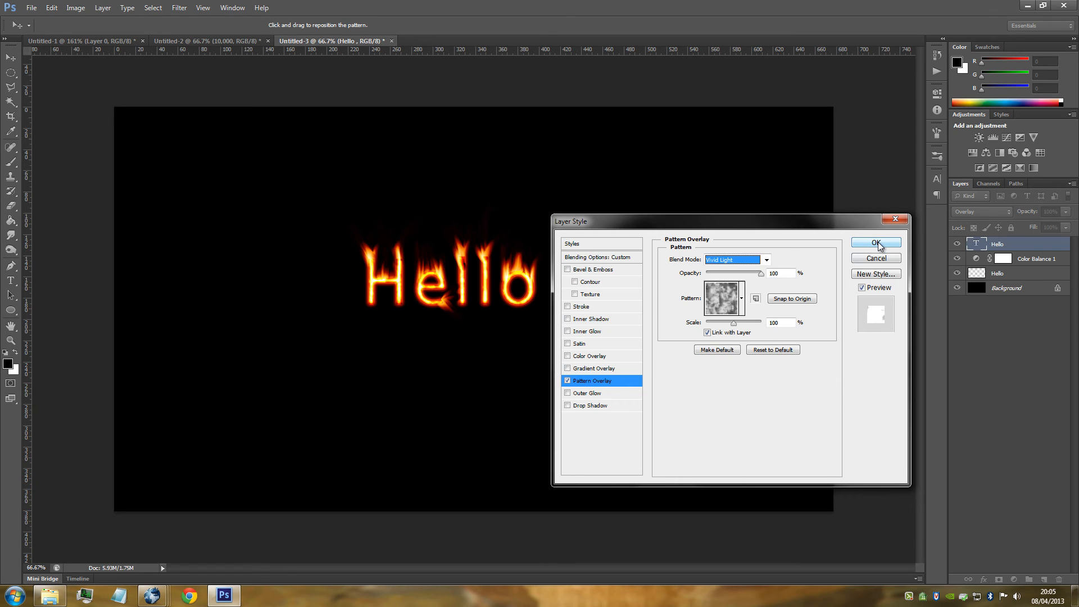
pyautogui.click(876, 241)
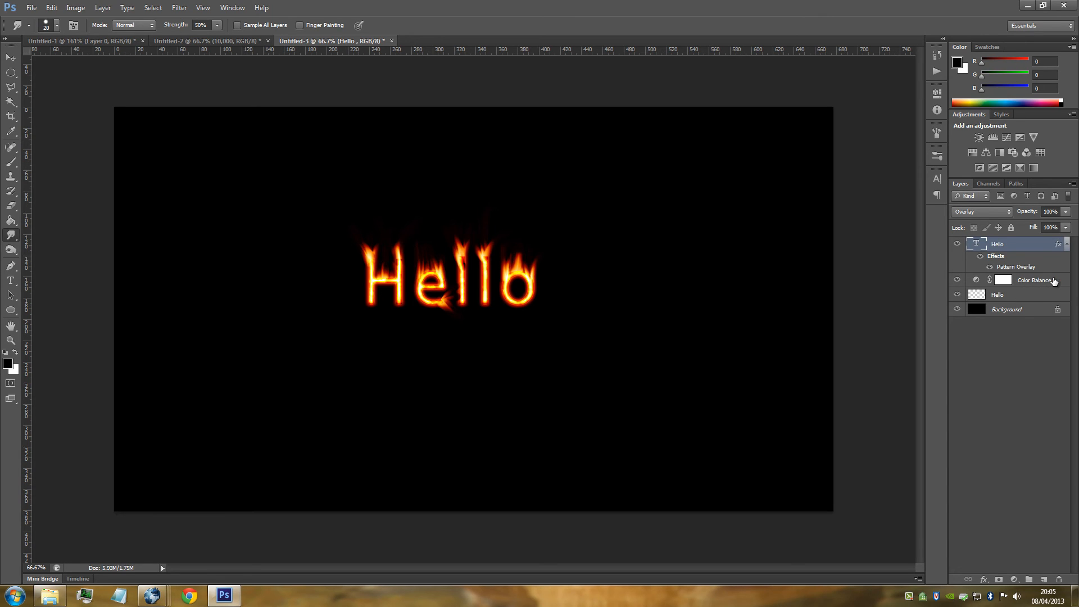
# Select the Hello, Color Balance 1 and Hello copy layers and scale them with Ctrl+T.
pyautogui.click(999, 294)
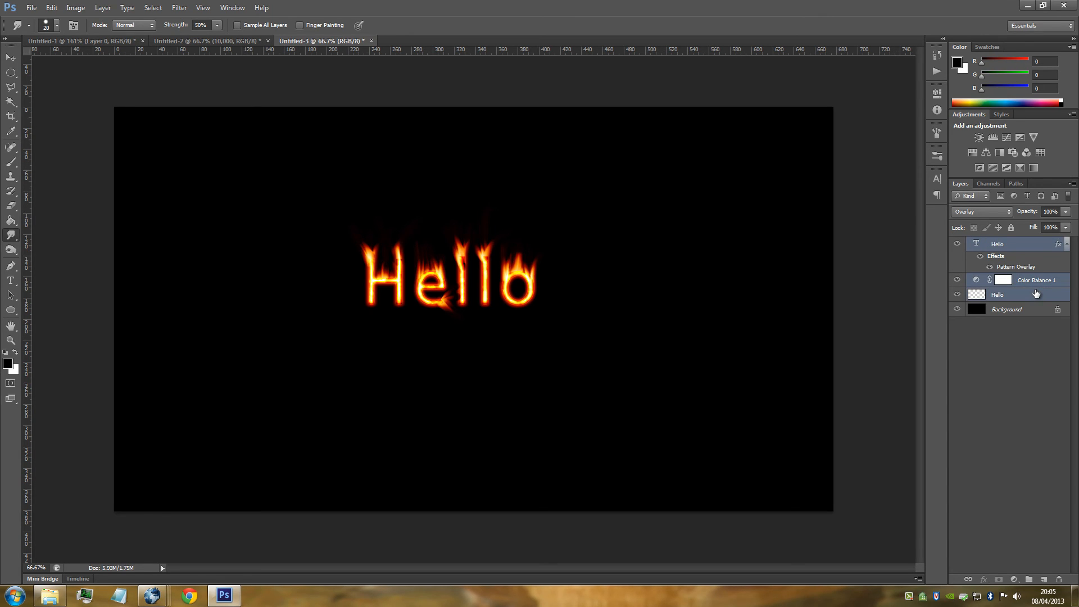
pyautogui.press('Ctrl+t')
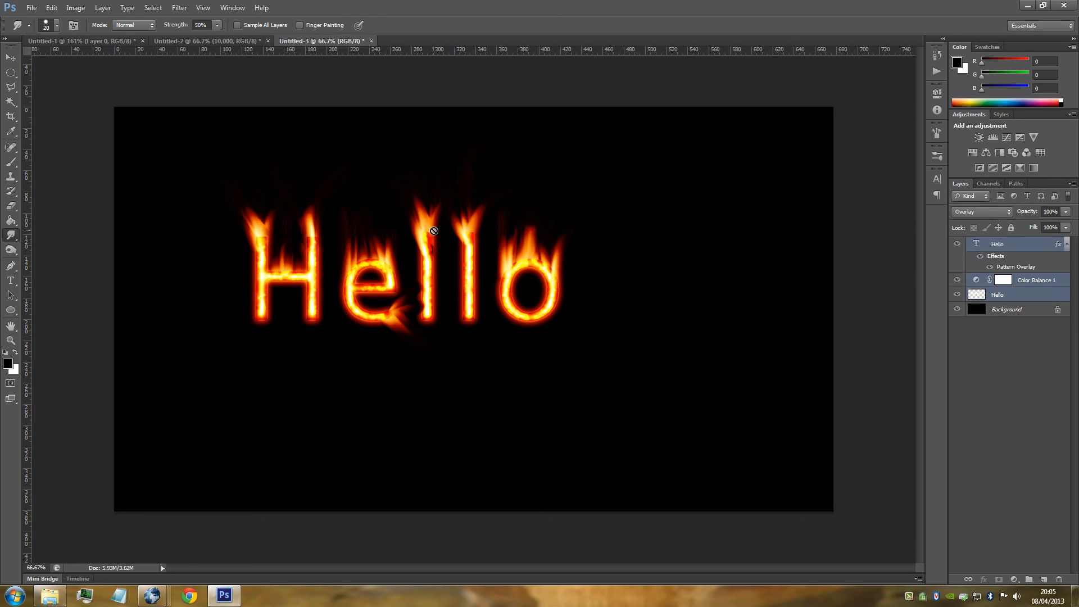
pyautogui.moveTo(448, 224)
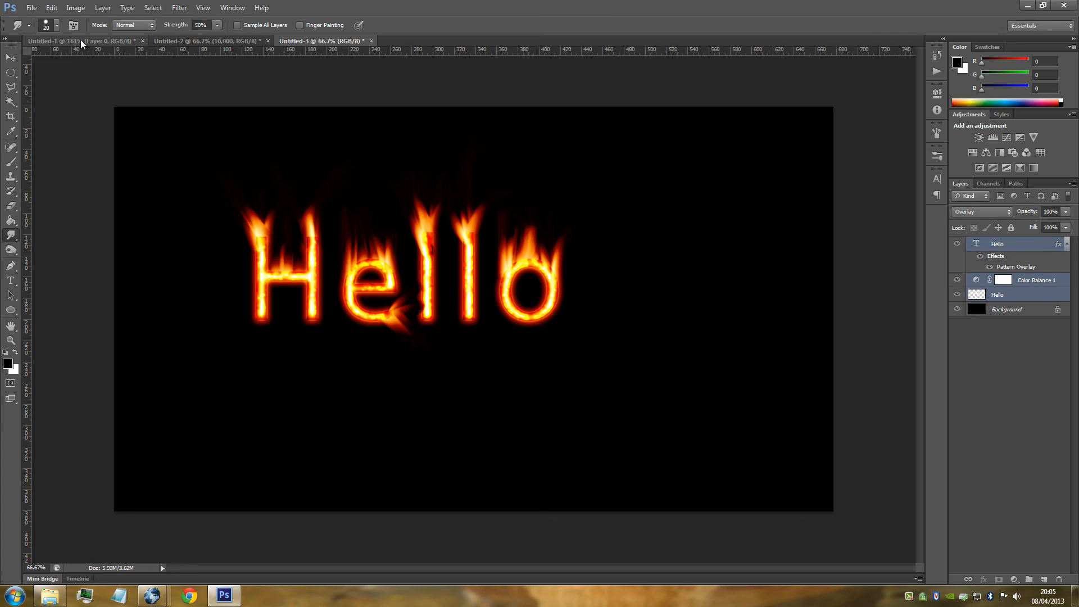
# Bring up the Untitled-2 document with the flaming 'Welcome to Photoshop Pro Help 10,000' design.
pyautogui.click(200, 40)
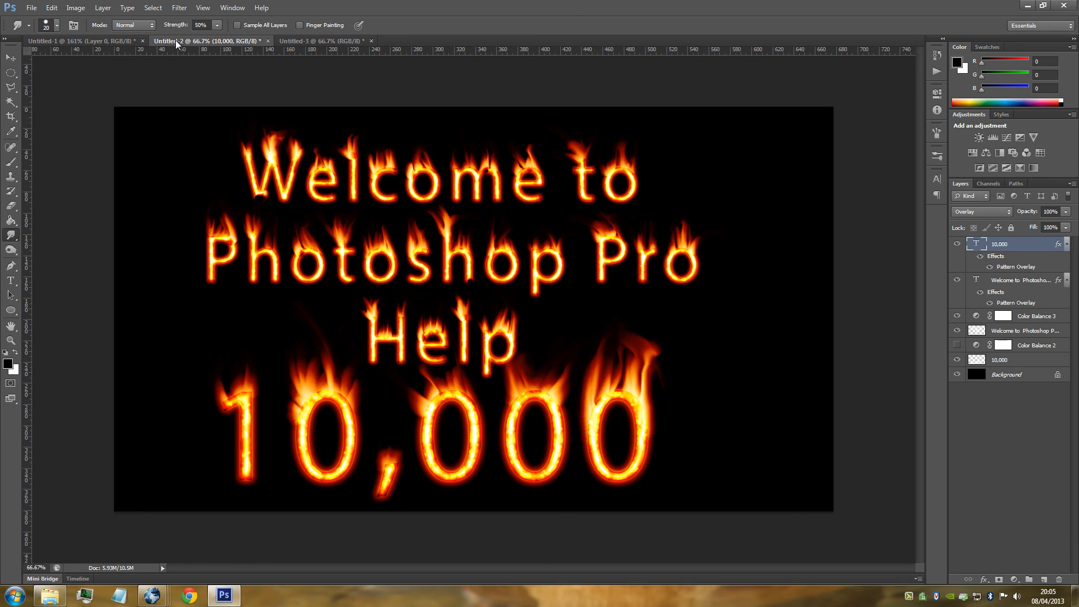